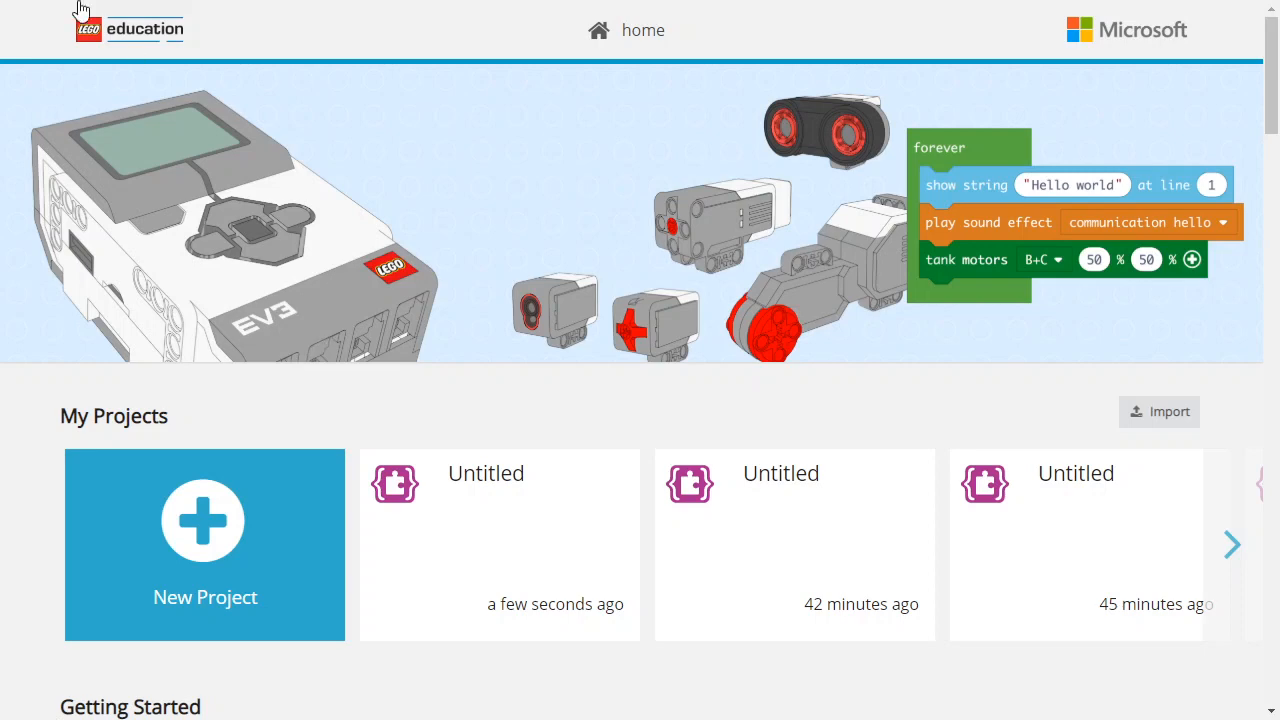
pyautogui.moveTo(490, 316)
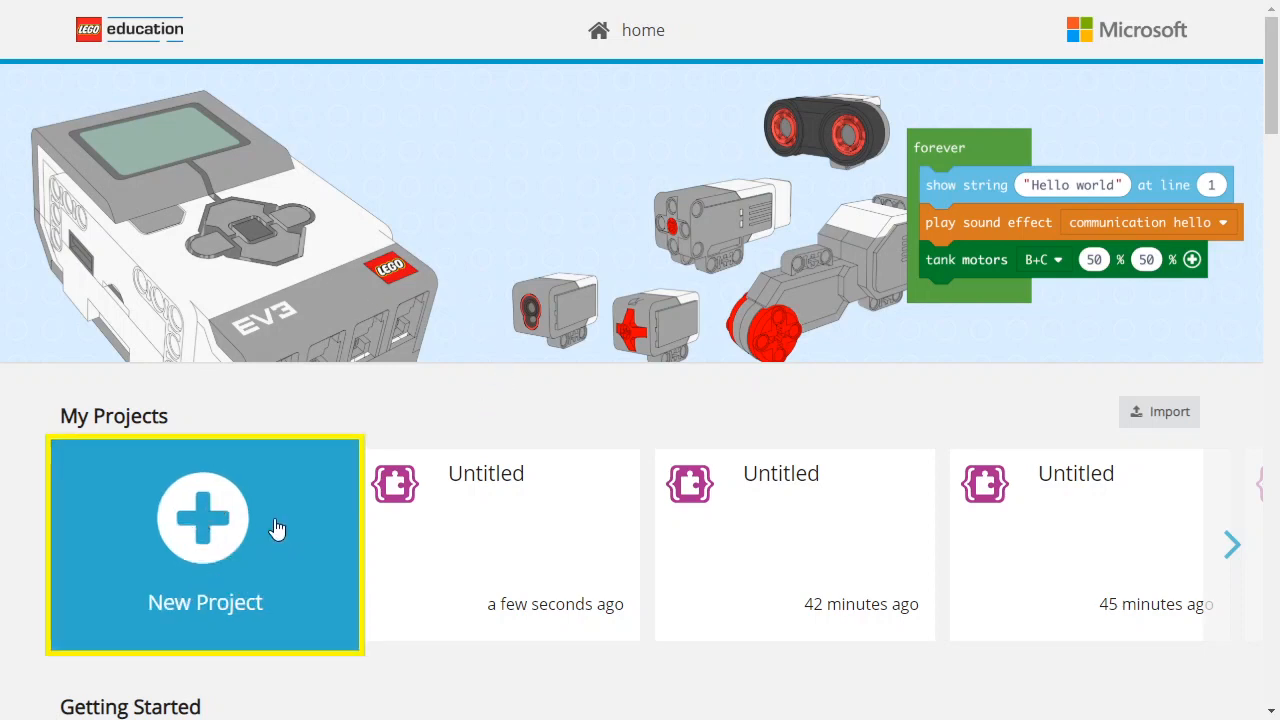
# Create a new blank project from My Projects on the home page
pyautogui.click(204, 518)
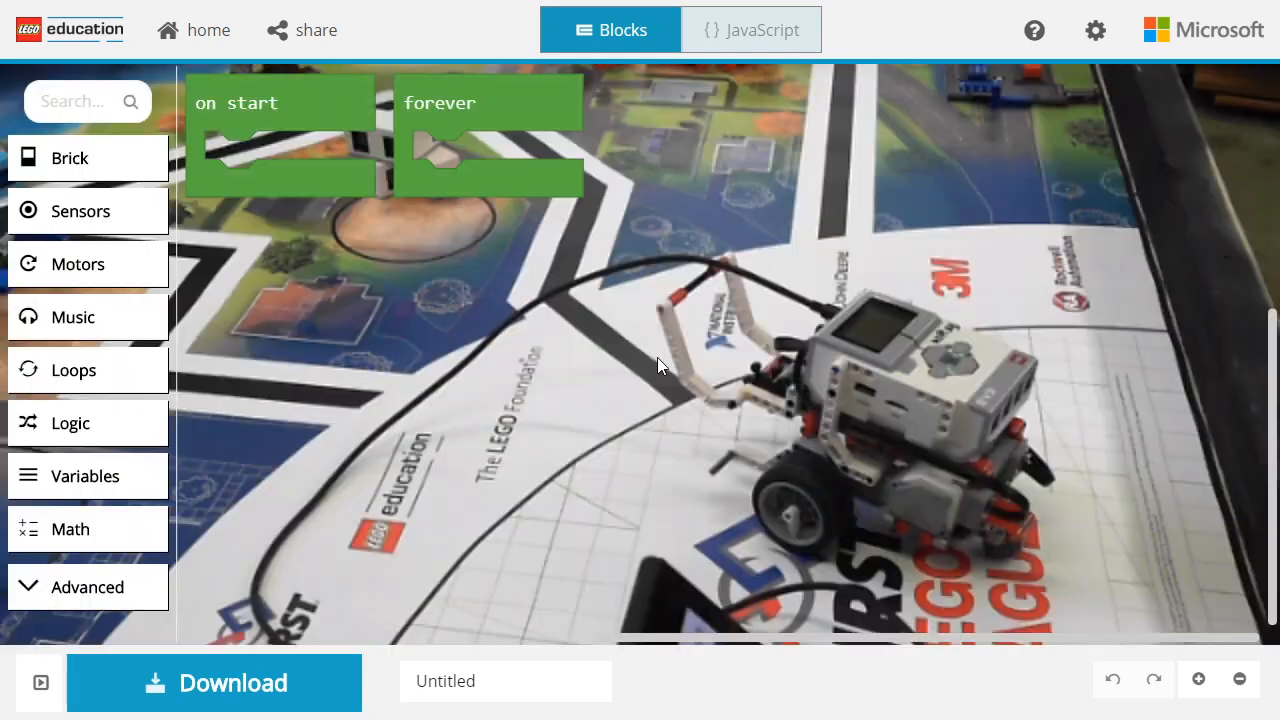
pyautogui.moveTo(838, 370)
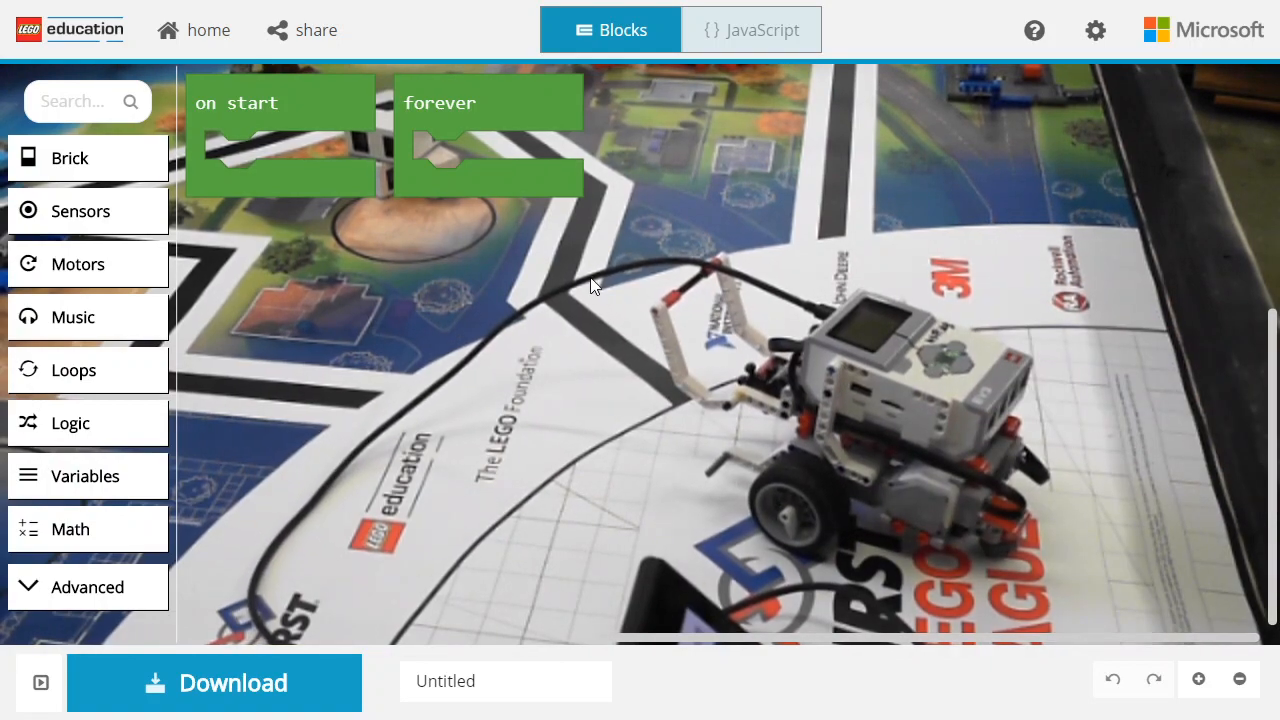
# Zoom in so the on start and forever blocks appear larger on the workspace
pyautogui.click(1198, 678)
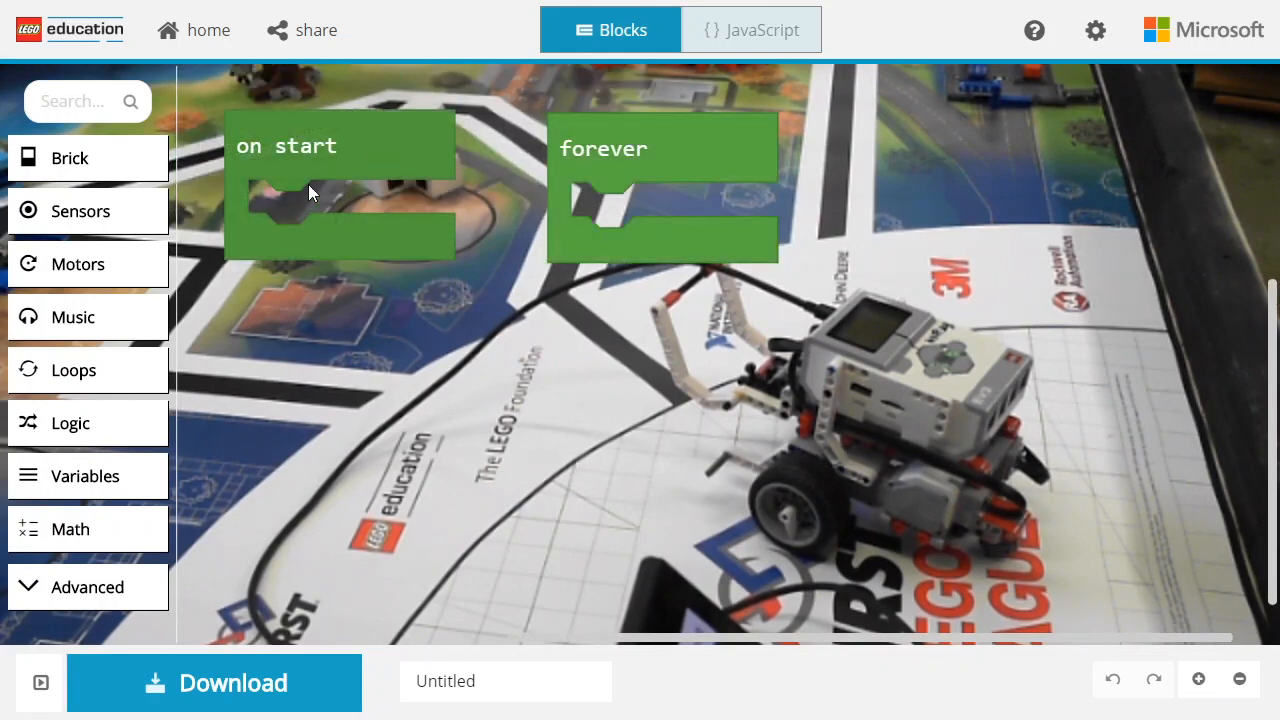
pyautogui.moveTo(748, 132)
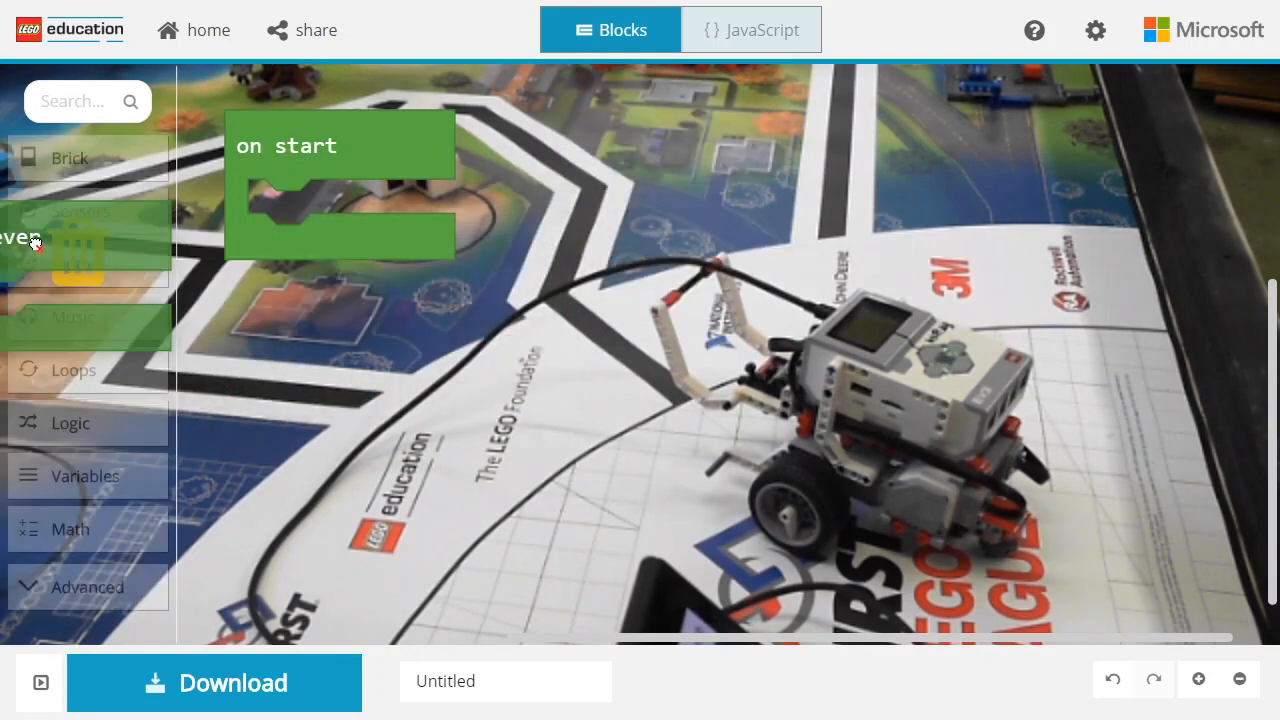
pyautogui.moveTo(336, 202)
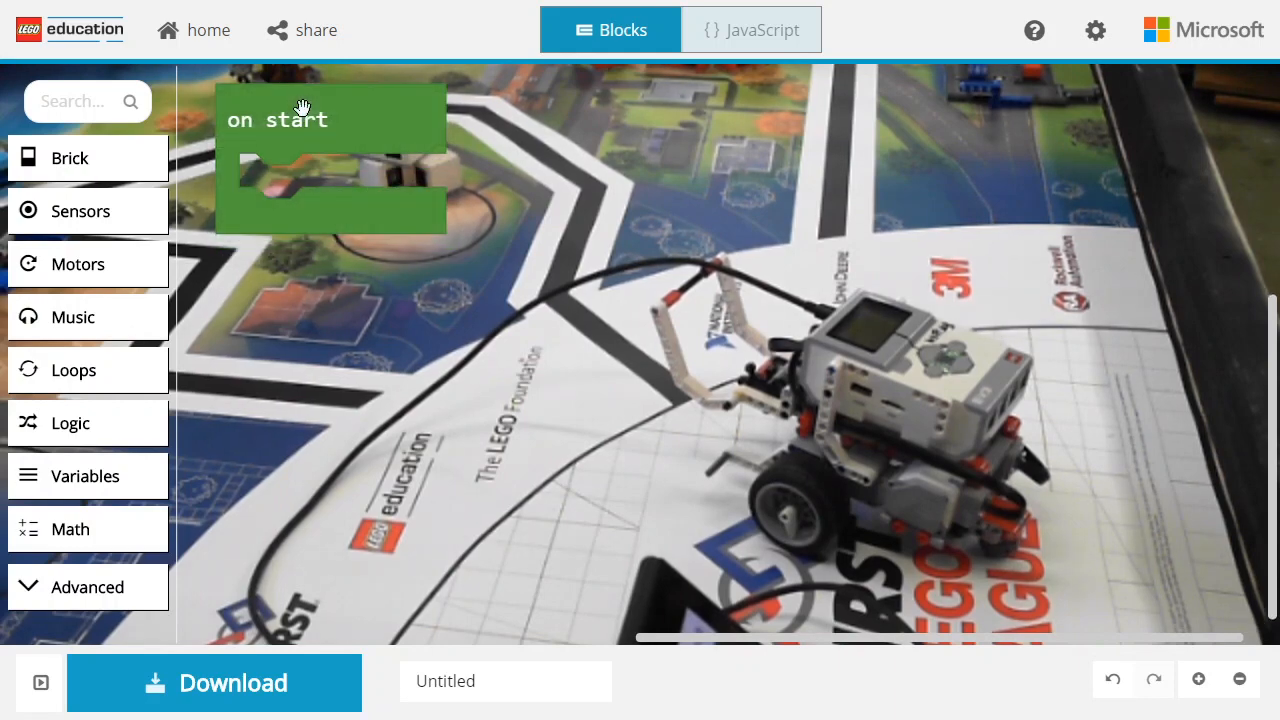
pyautogui.moveTo(118, 162)
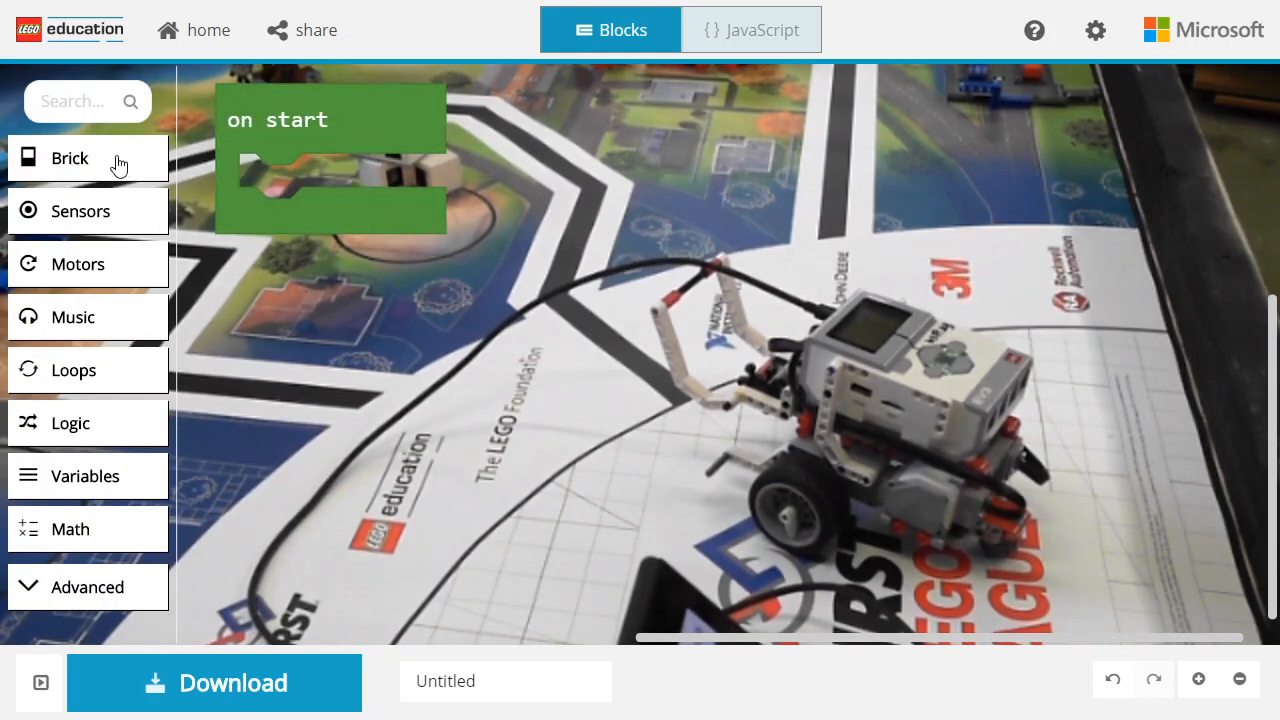
# Browse the Brick category for the show mood block to place in on start
pyautogui.click(70, 158)
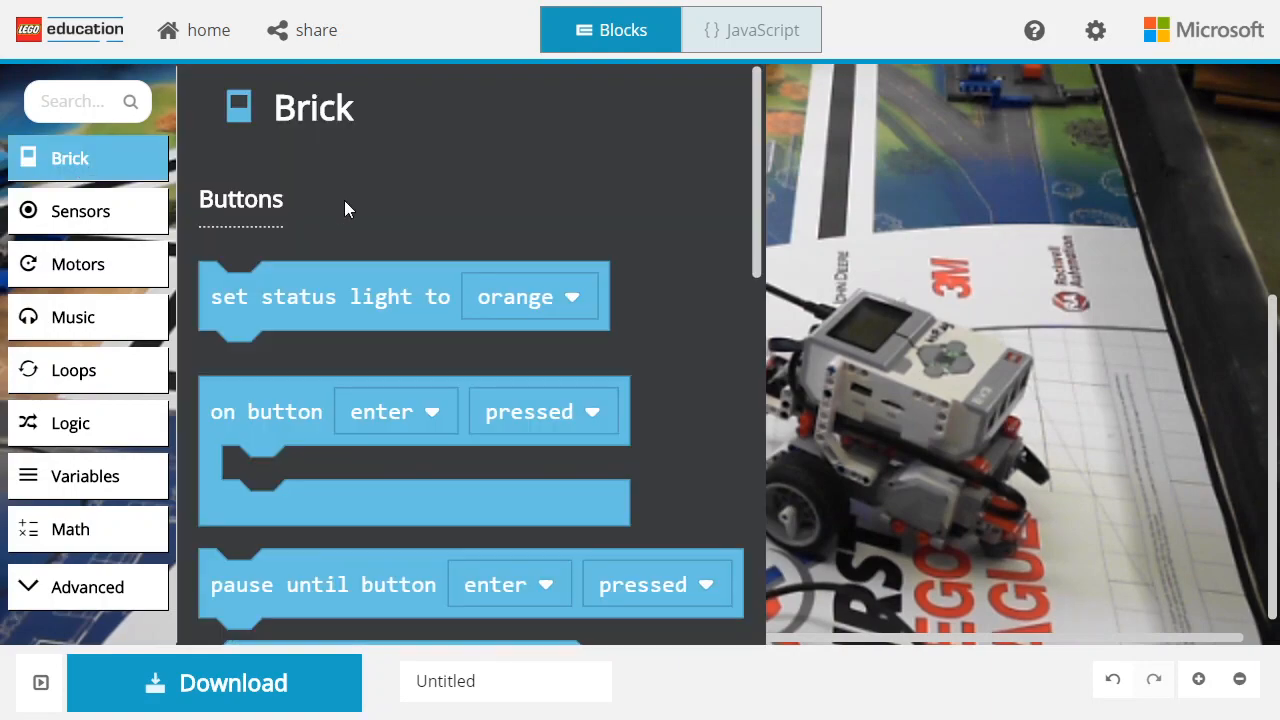
pyautogui.scroll(-3)
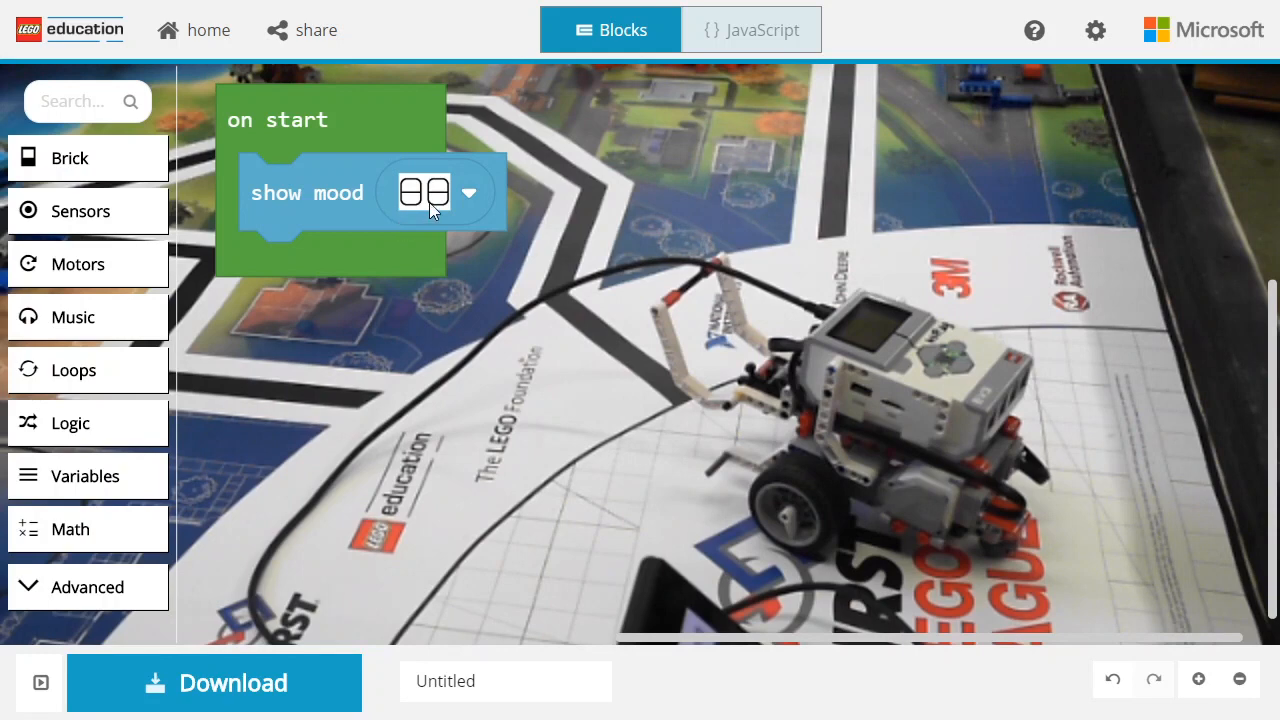
pyautogui.moveTo(704, 340)
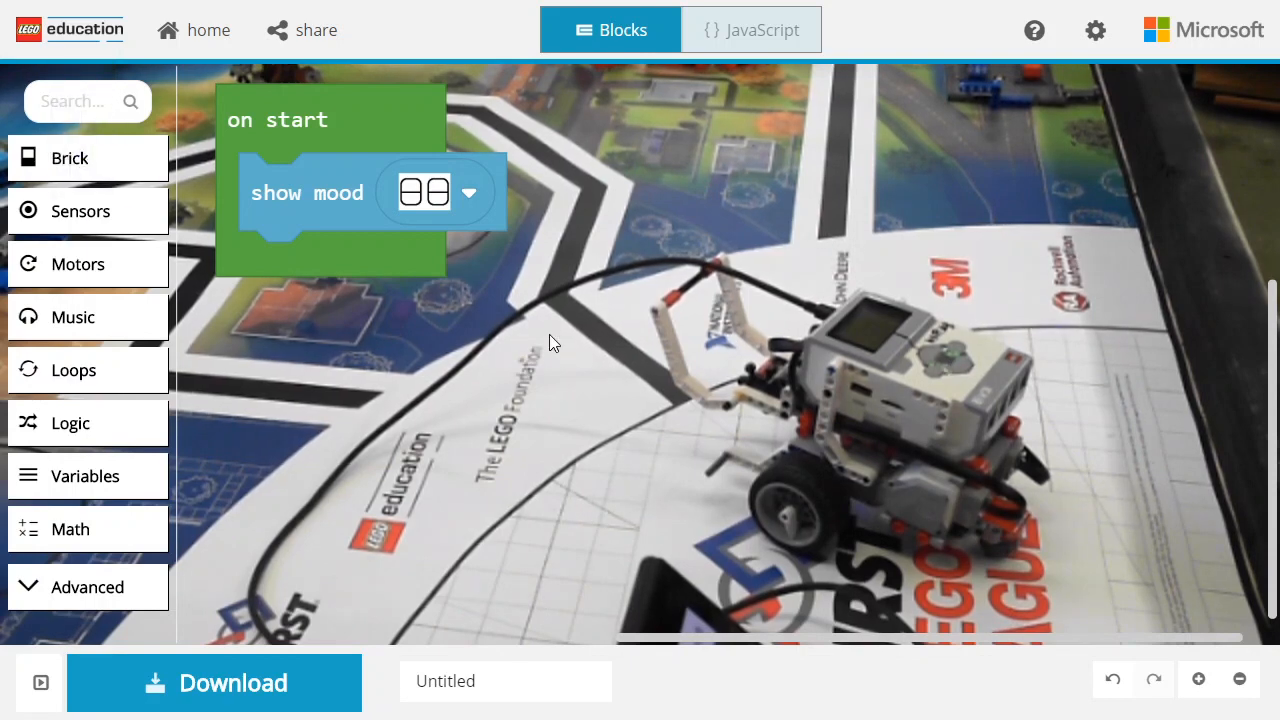
# Browse the Brick category for the 'pause until button enter pressed' block
pyautogui.click(70, 158)
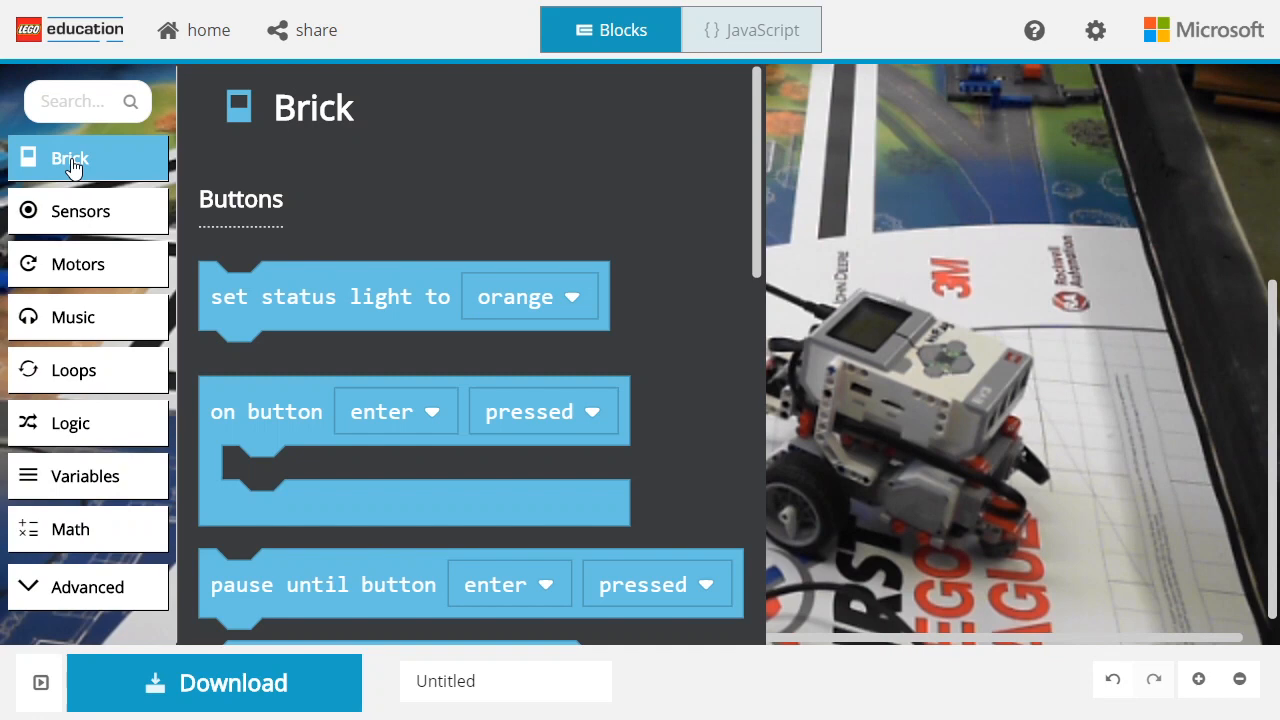
pyautogui.scroll(-3)
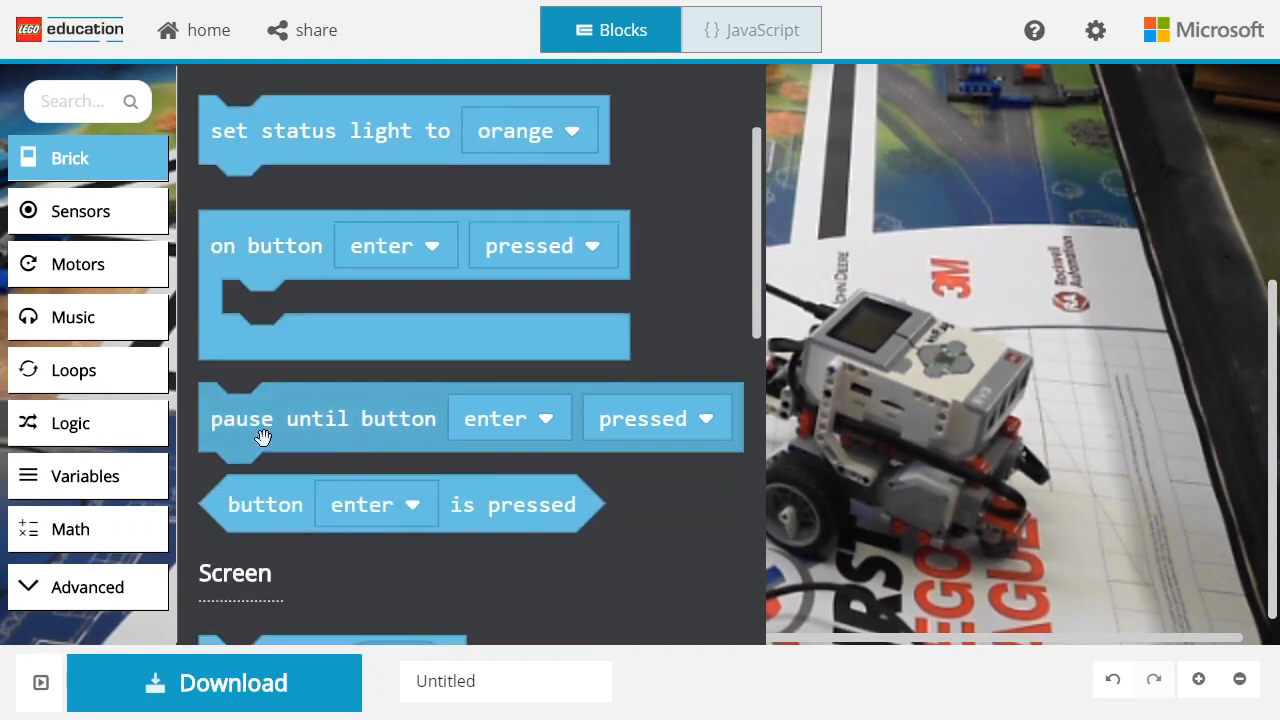
pyautogui.moveTo(250, 448)
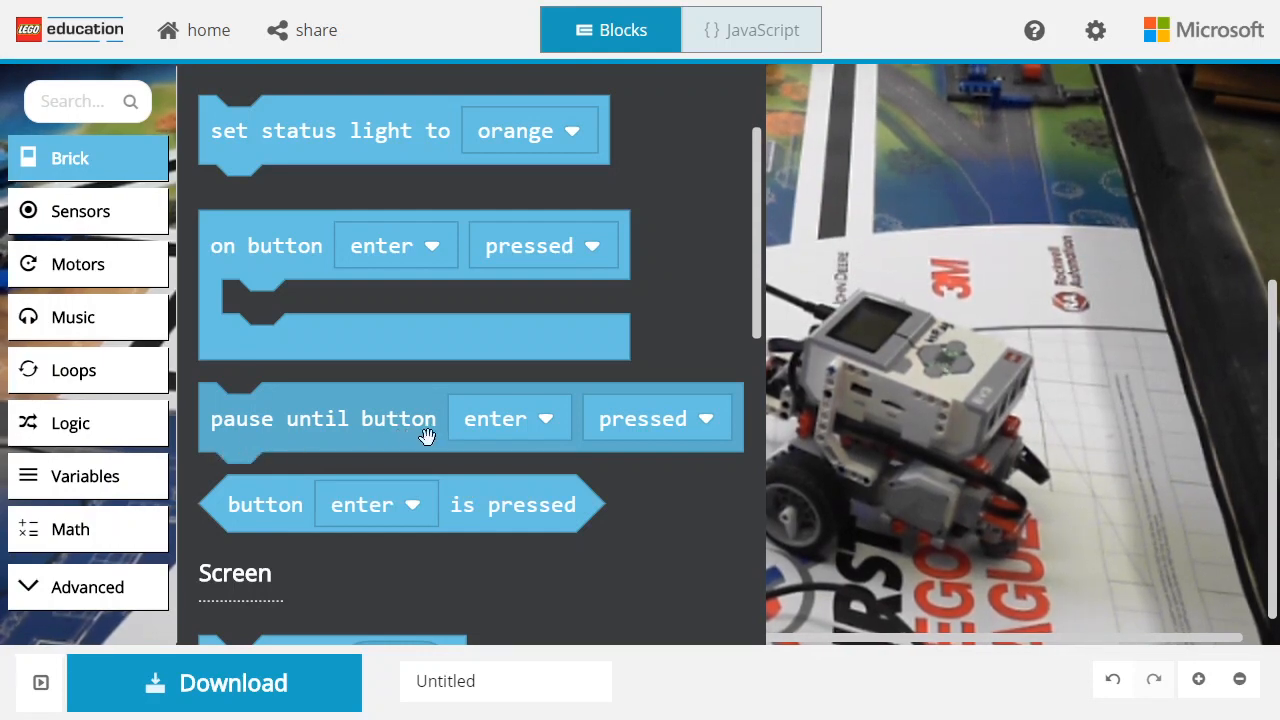
pyautogui.moveTo(352, 442)
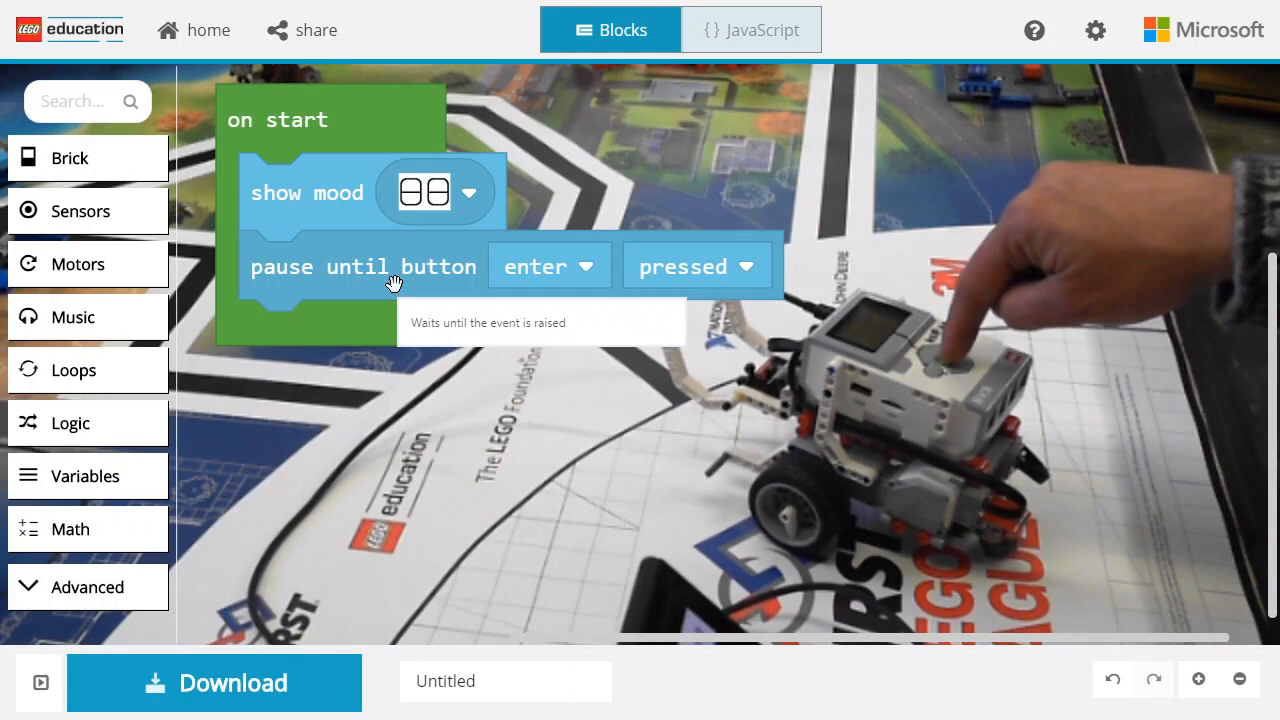
pyautogui.moveTo(220, 308)
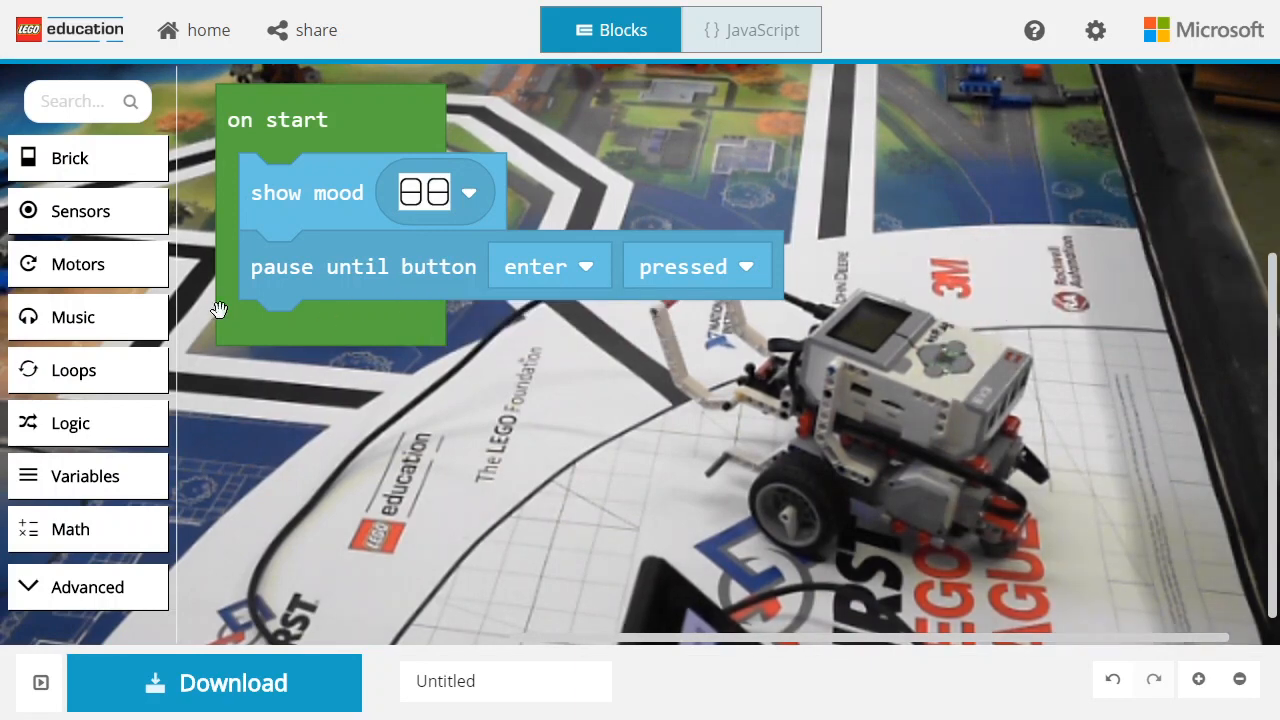
pyautogui.moveTo(68, 166)
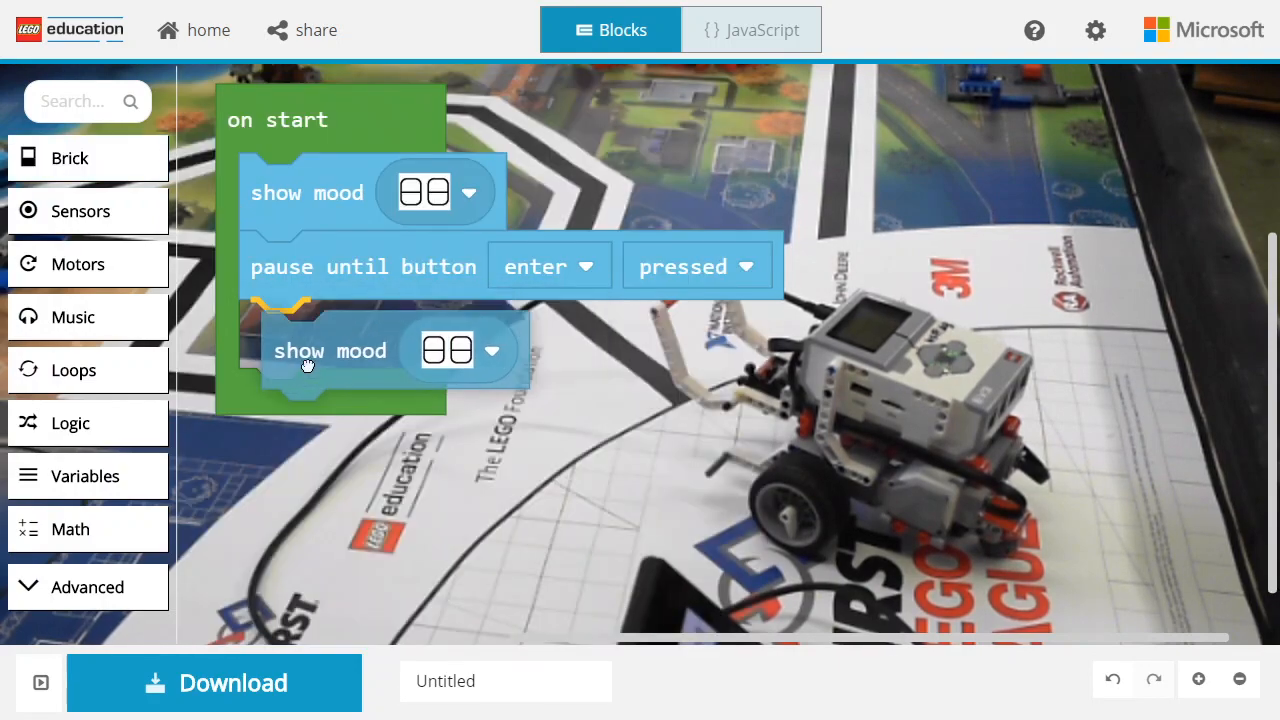
# Set the second show mood block to the awake, wide-open eyes image
pyautogui.click(492, 348)
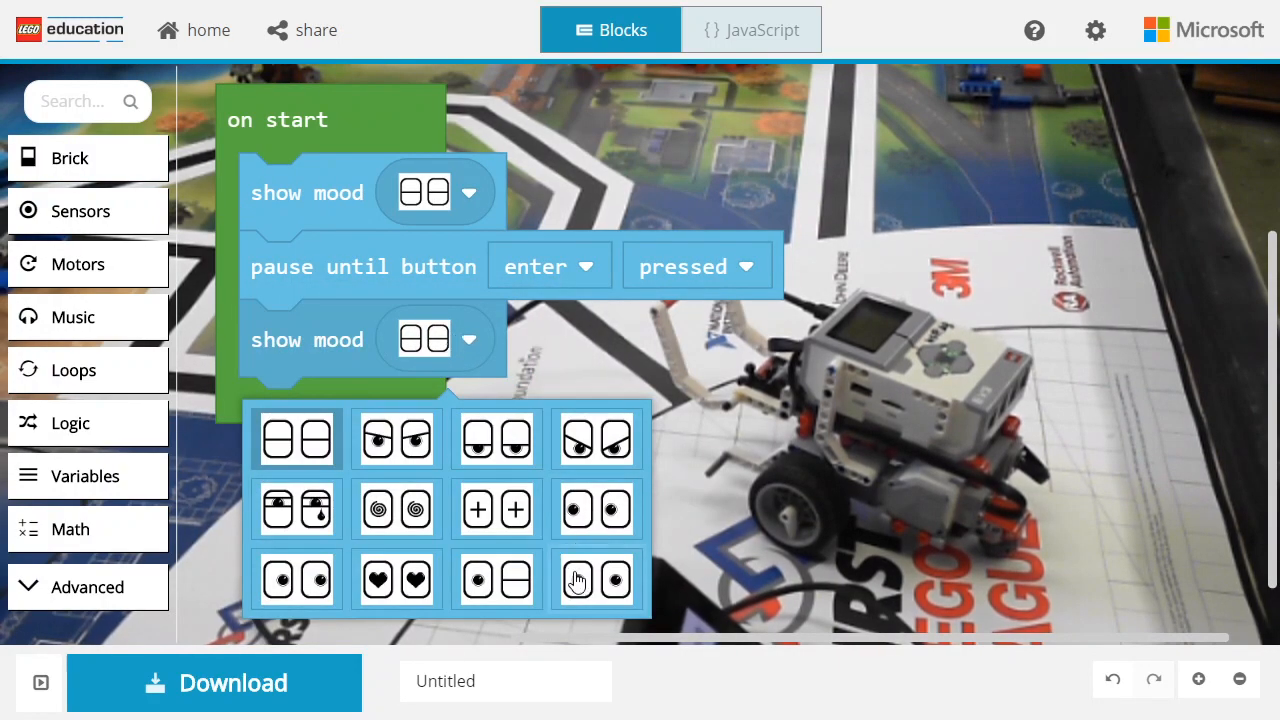
pyautogui.click(596, 580)
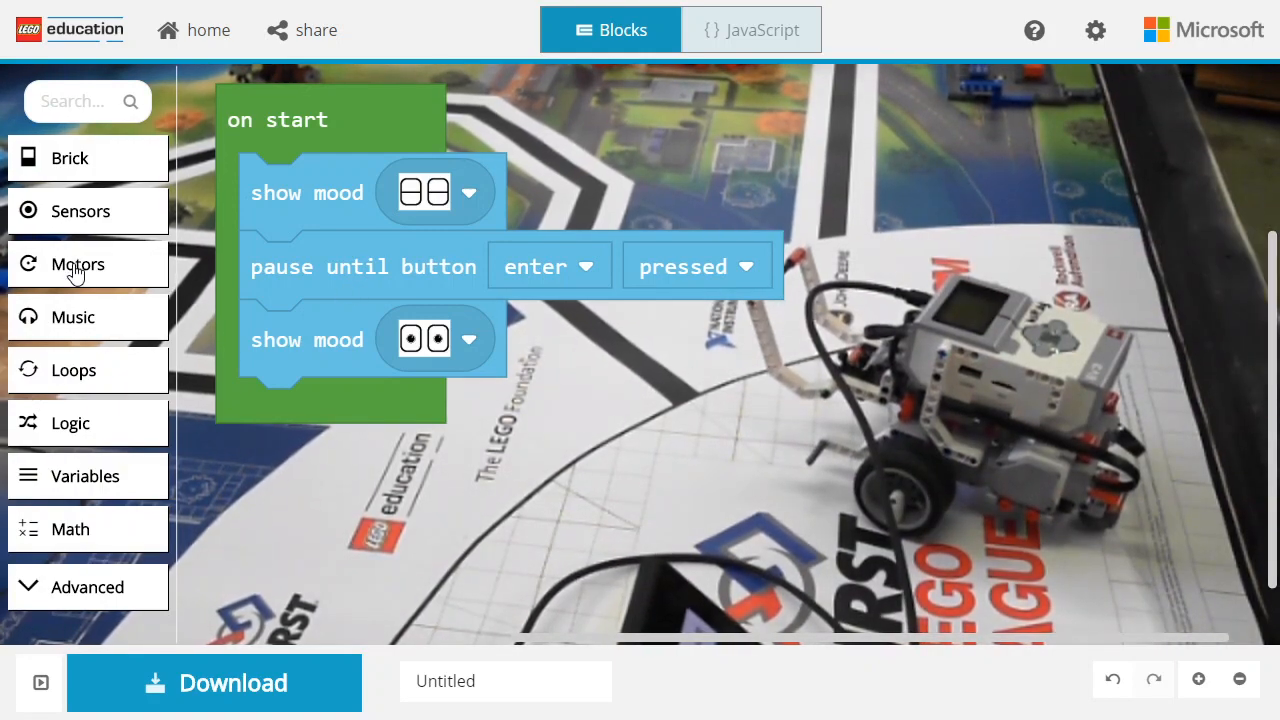
# Browse the Motors category for the steer motors B+C block
pyautogui.click(76, 264)
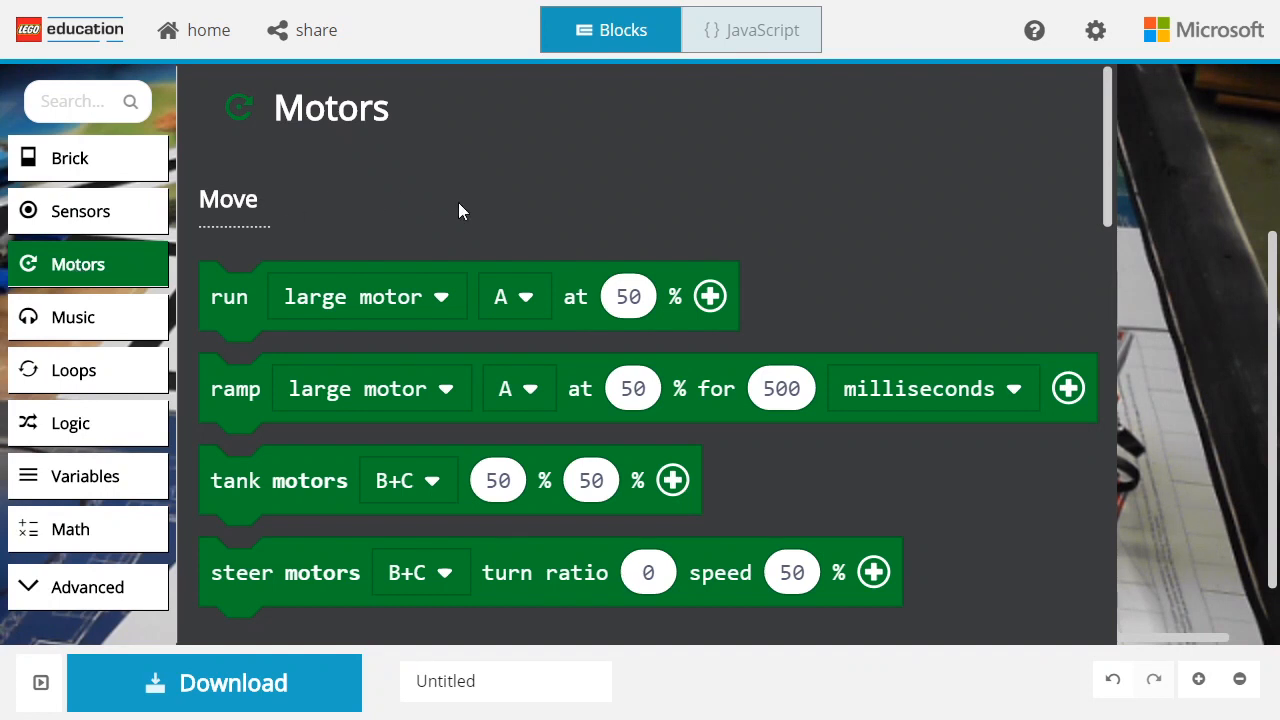
pyautogui.scroll(-3)
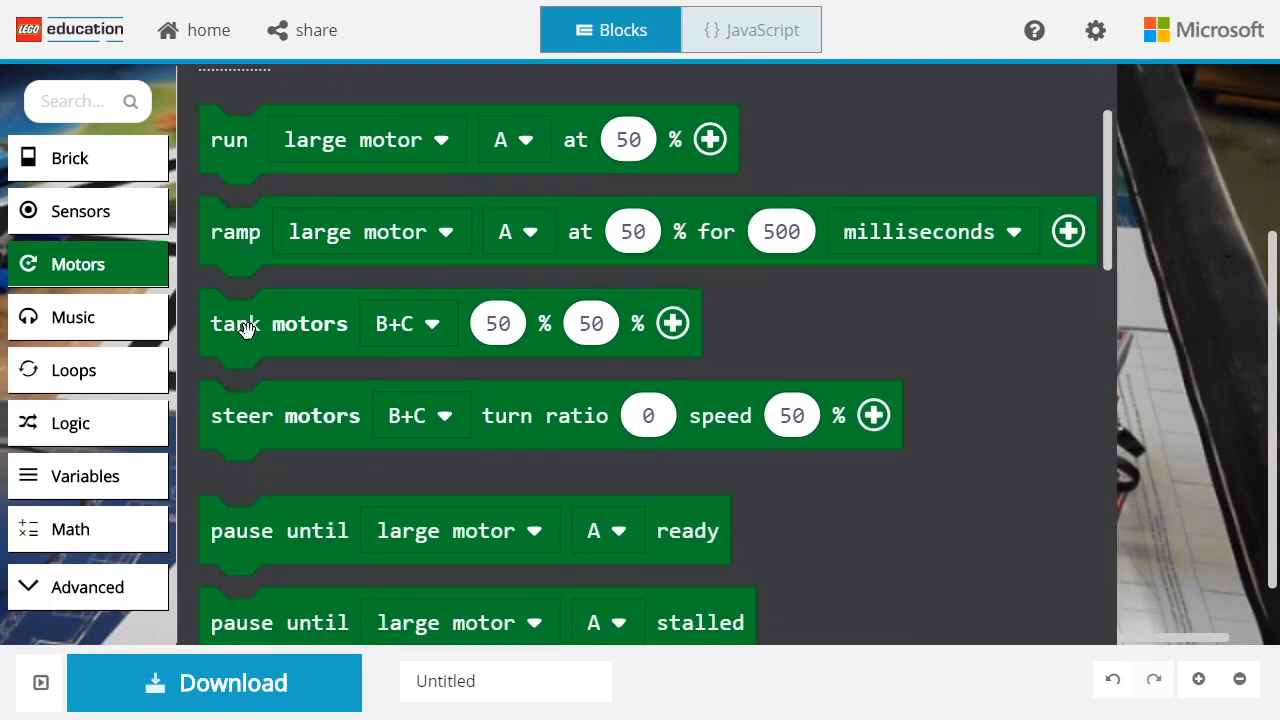
pyautogui.moveTo(258, 344)
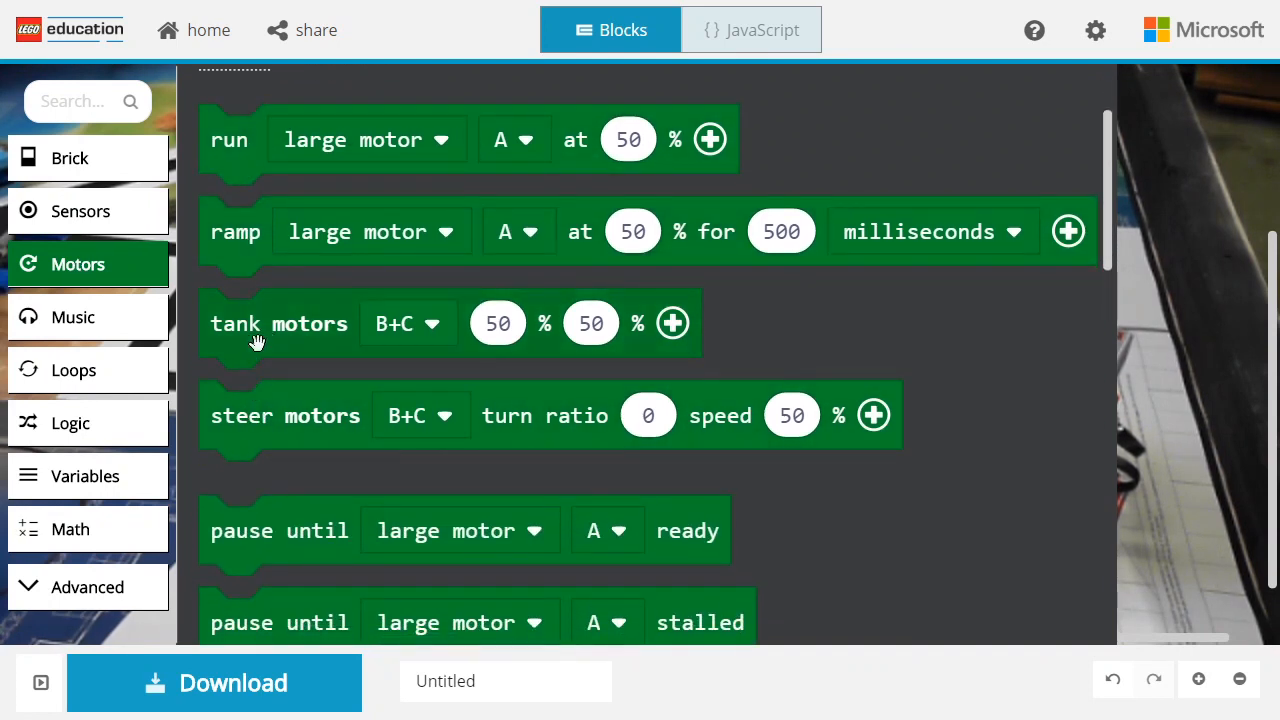
pyautogui.moveTo(248, 416)
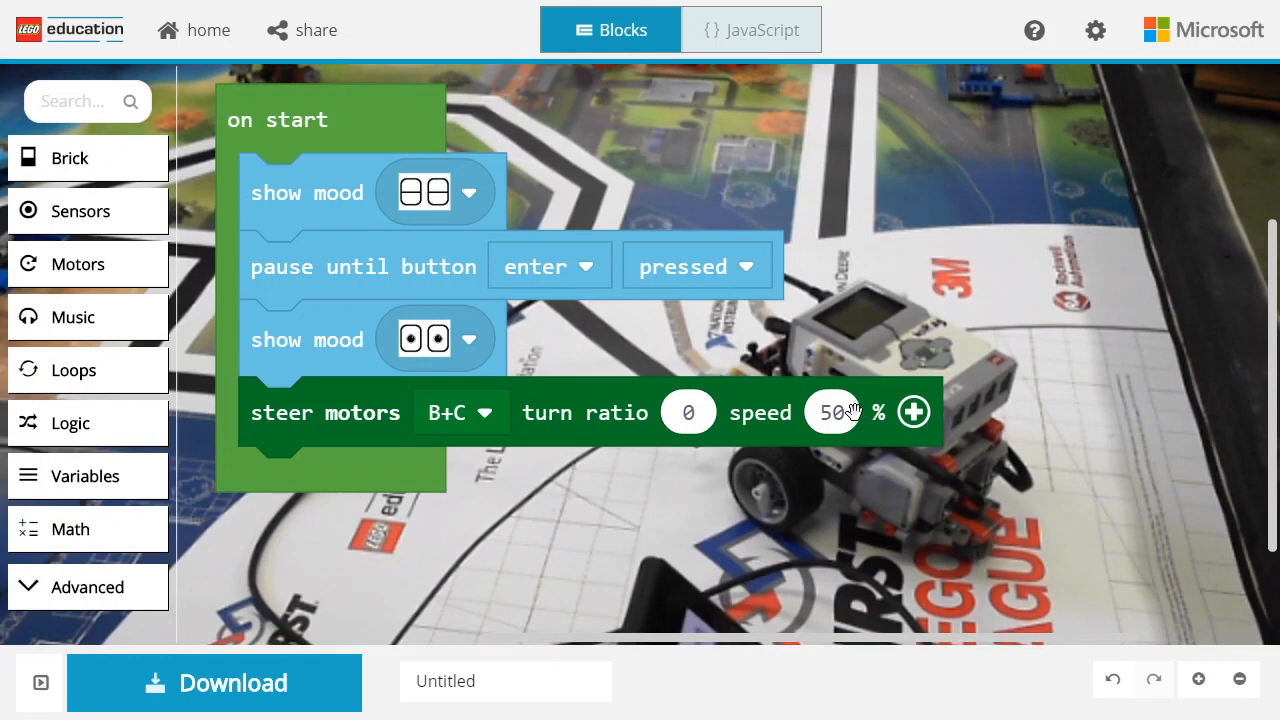
# Set steer motors B+C to speed 47% at turn ratio 0 and add a duration field
pyautogui.click(832, 412)
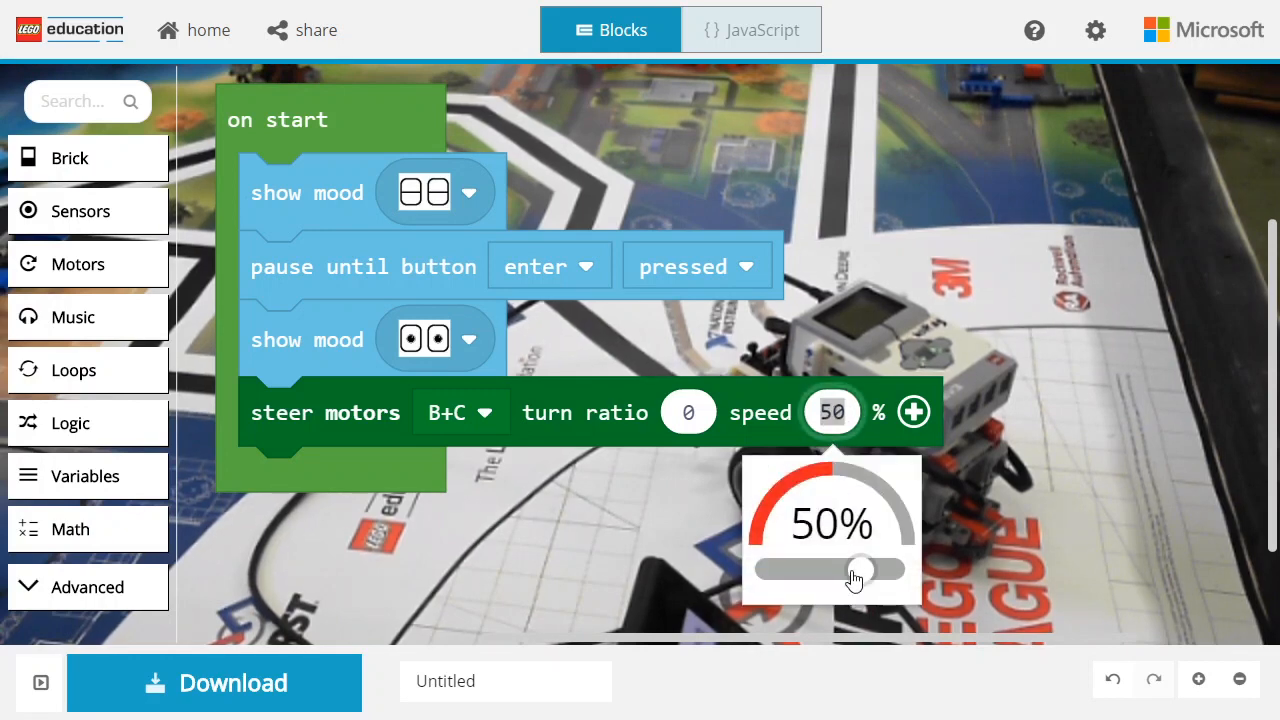
pyautogui.moveTo(864, 568); pyautogui.dragTo(856, 568)
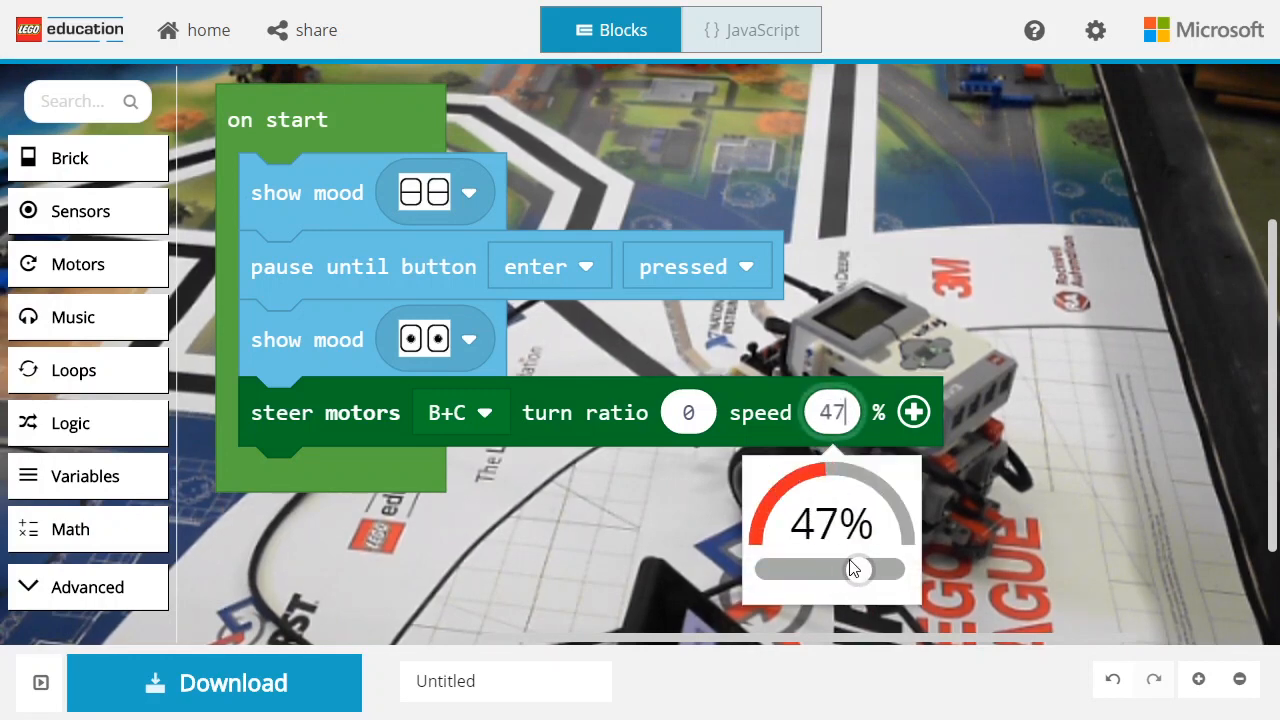
pyautogui.click(686, 412)
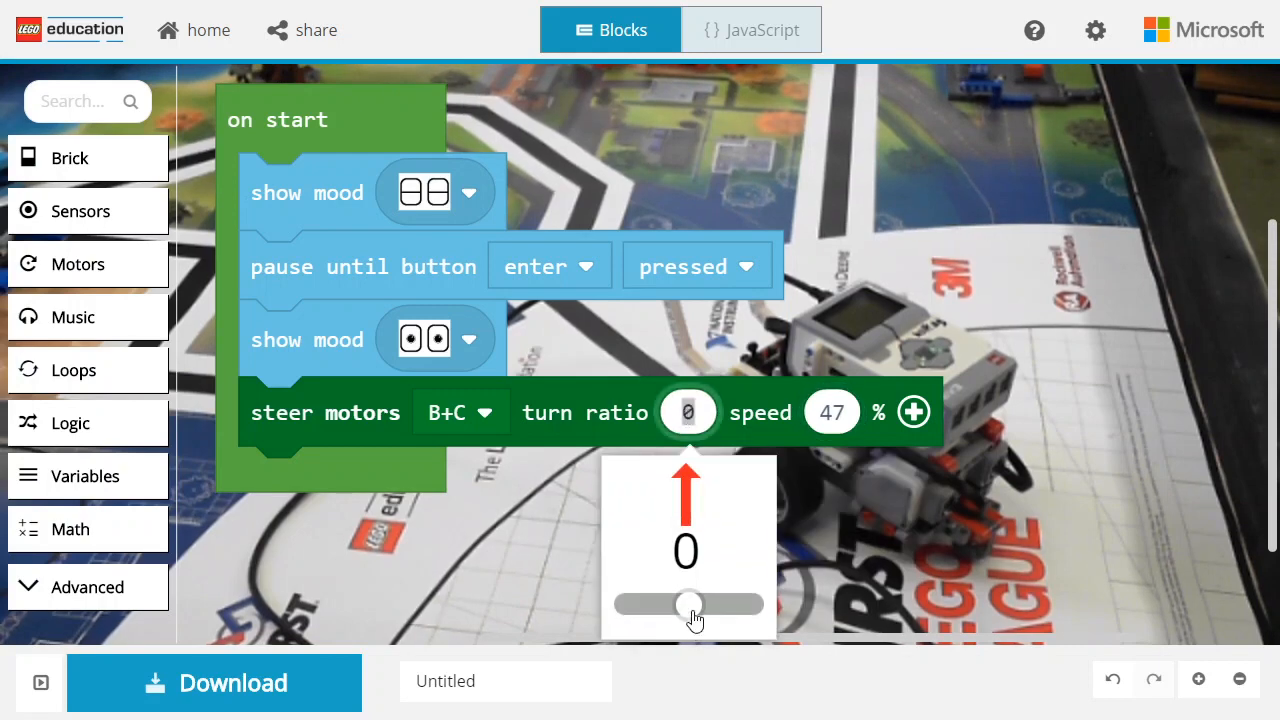
pyautogui.moveTo(684, 604); pyautogui.dragTo(708, 604)
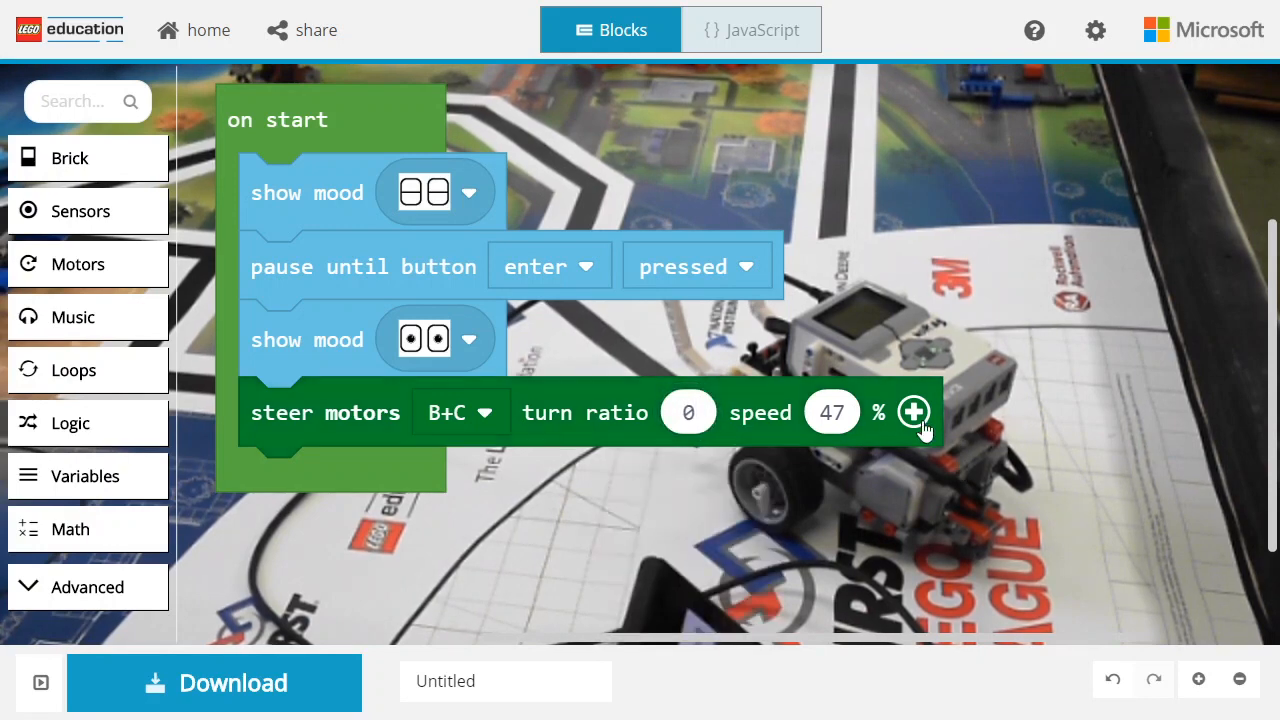
pyautogui.click(912, 412)
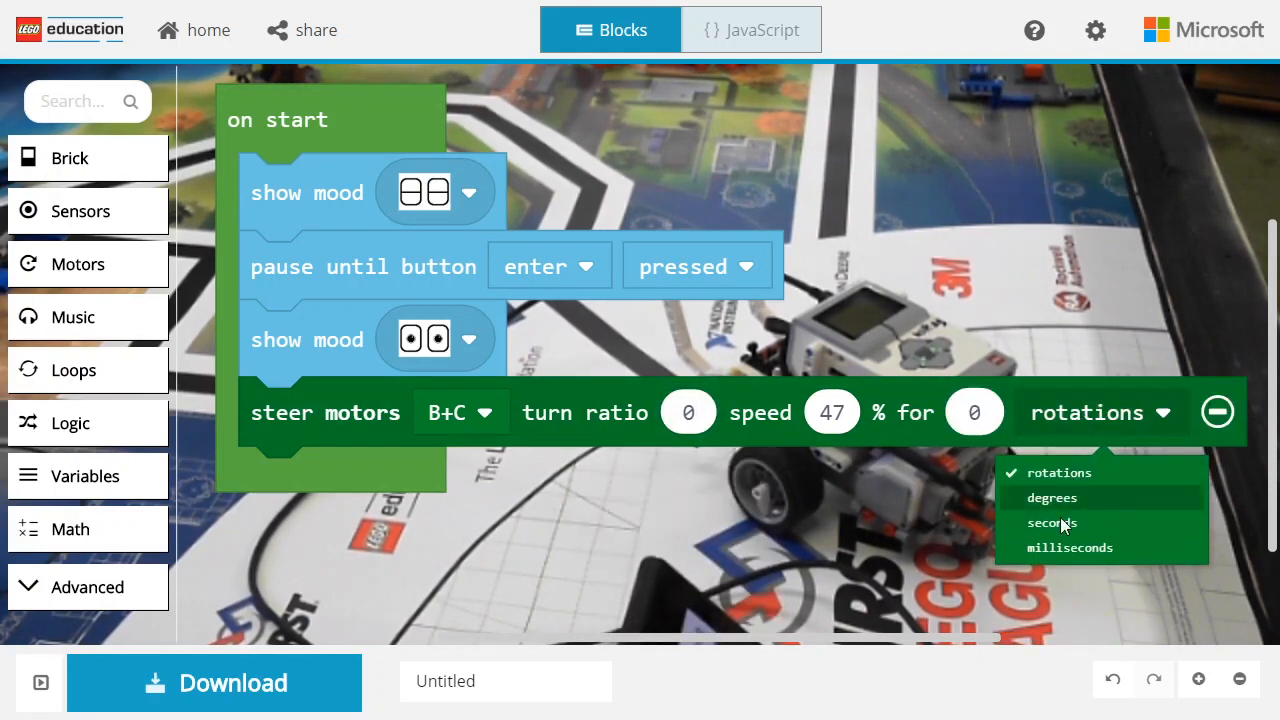
# Change the steering duration unit to seconds for a 1-second drive
pyautogui.click(1052, 524)
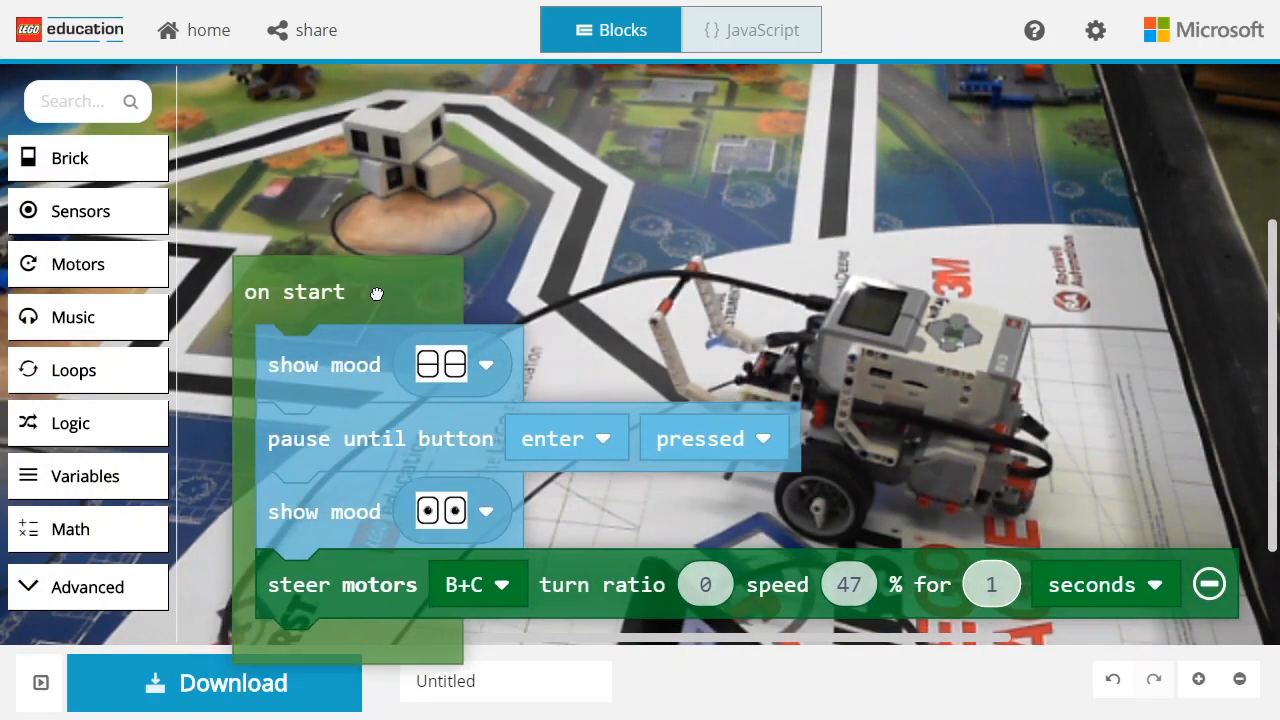
pyautogui.moveTo(380, 290)
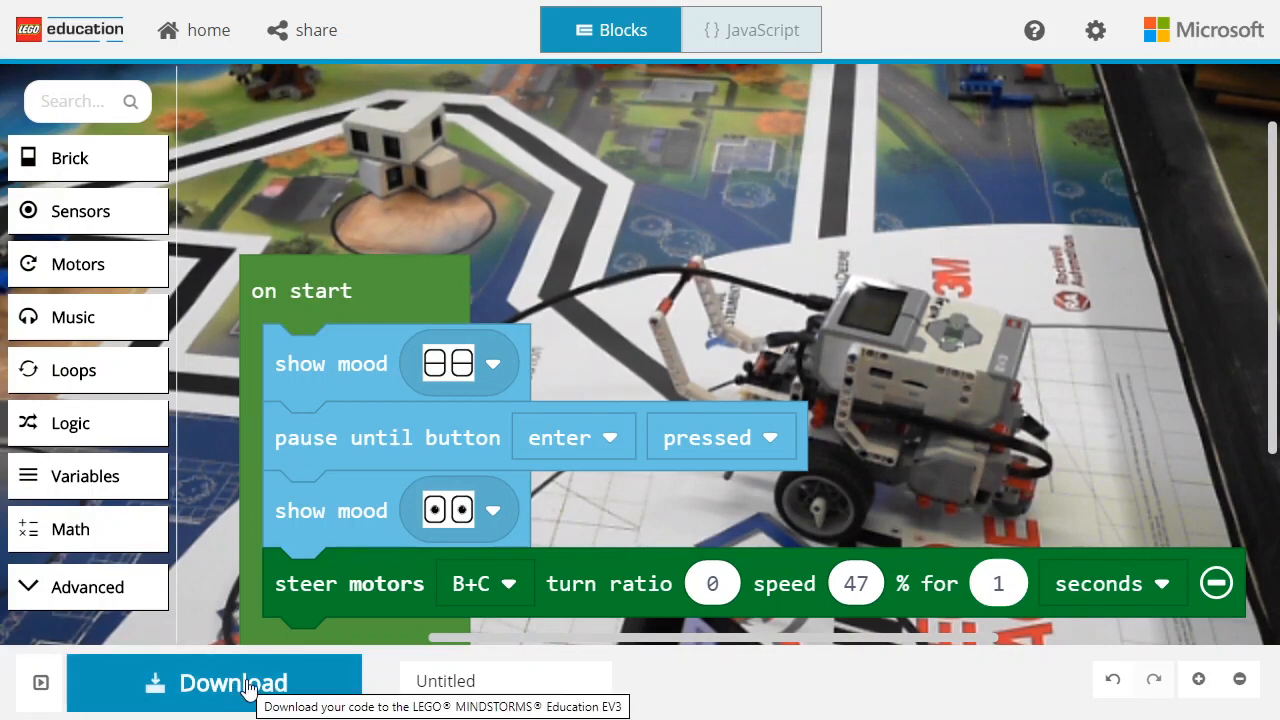
# Download the program as lego-Untitled.uf2 and bring up save options for the file
pyautogui.click(212, 684)
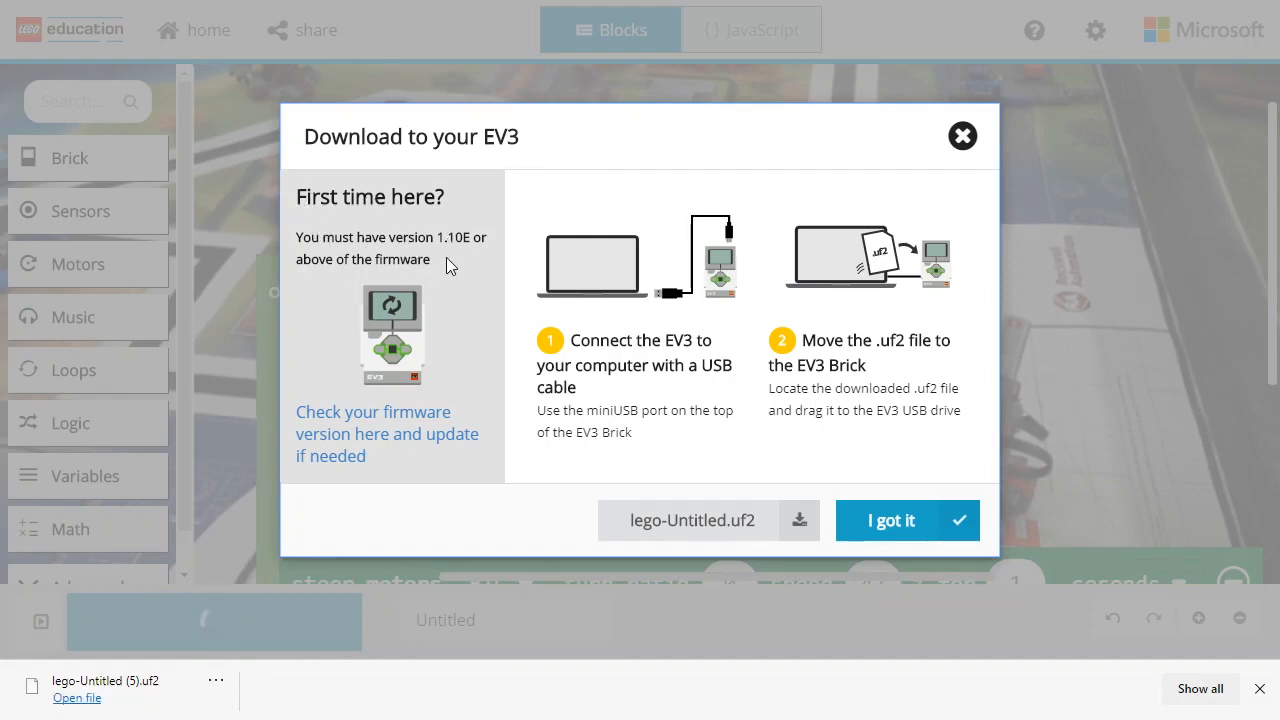
pyautogui.moveTo(684, 408)
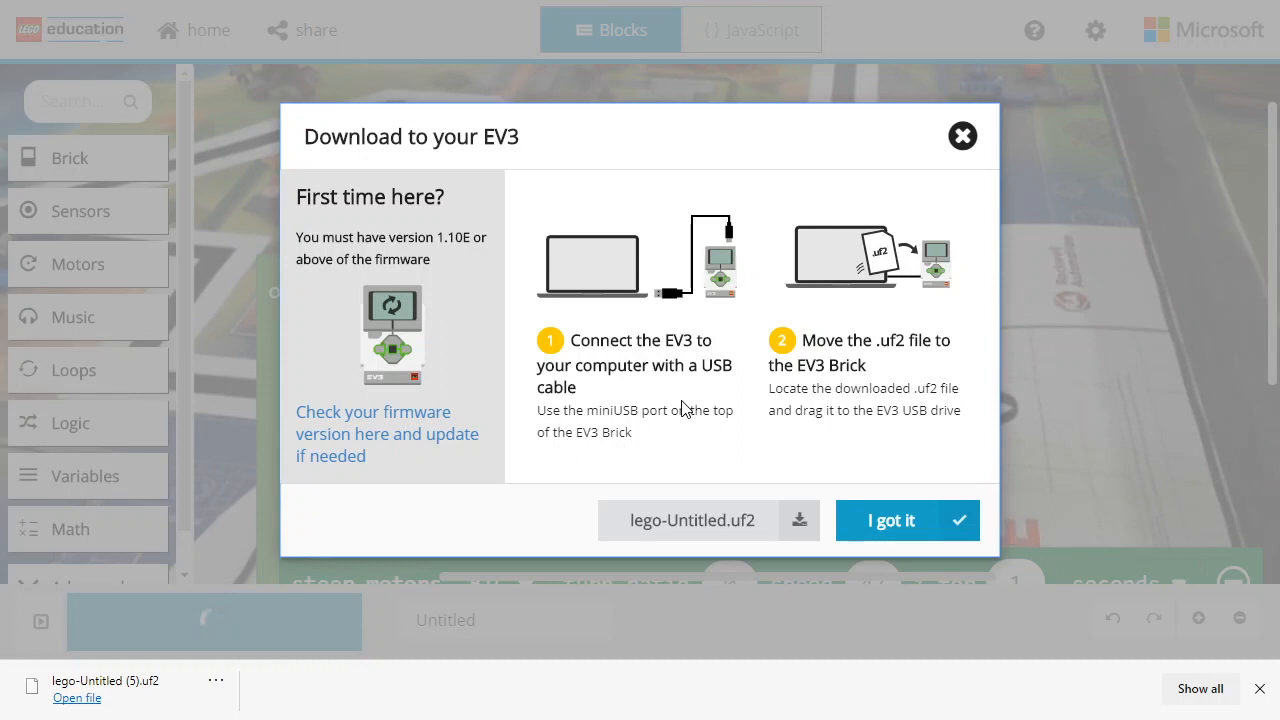
pyautogui.moveTo(730, 360)
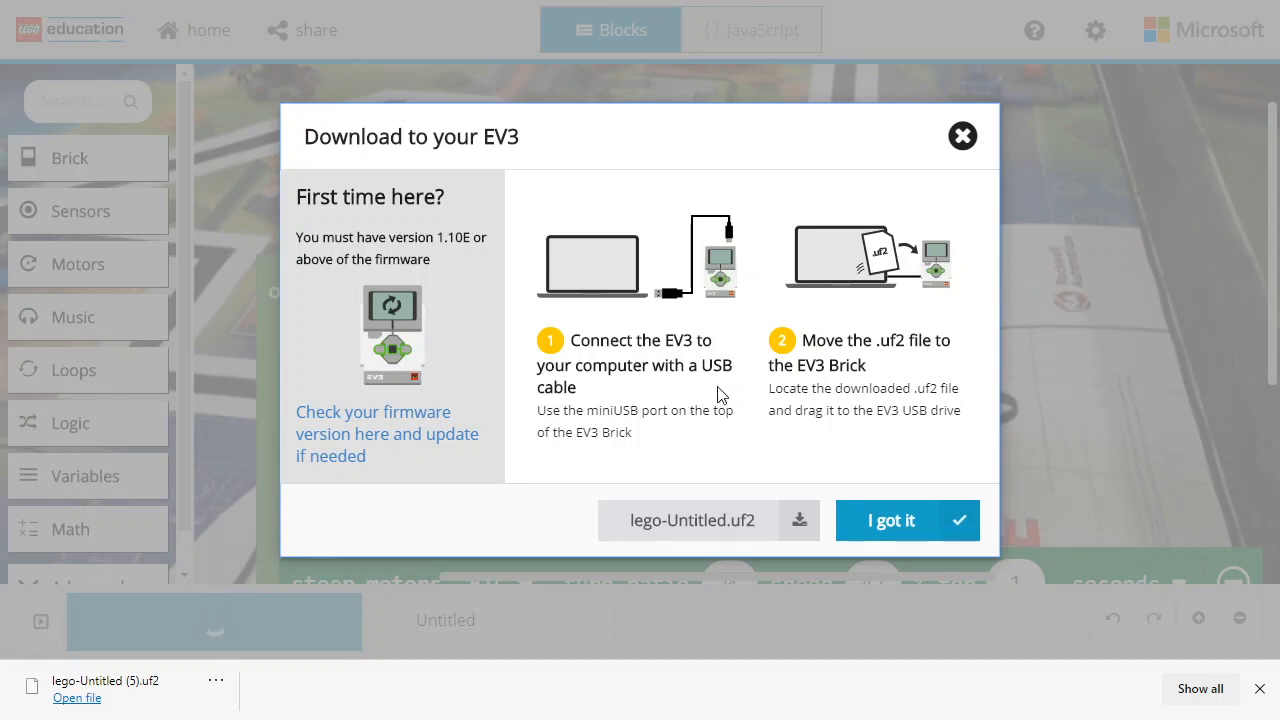
pyautogui.moveTo(688, 530)
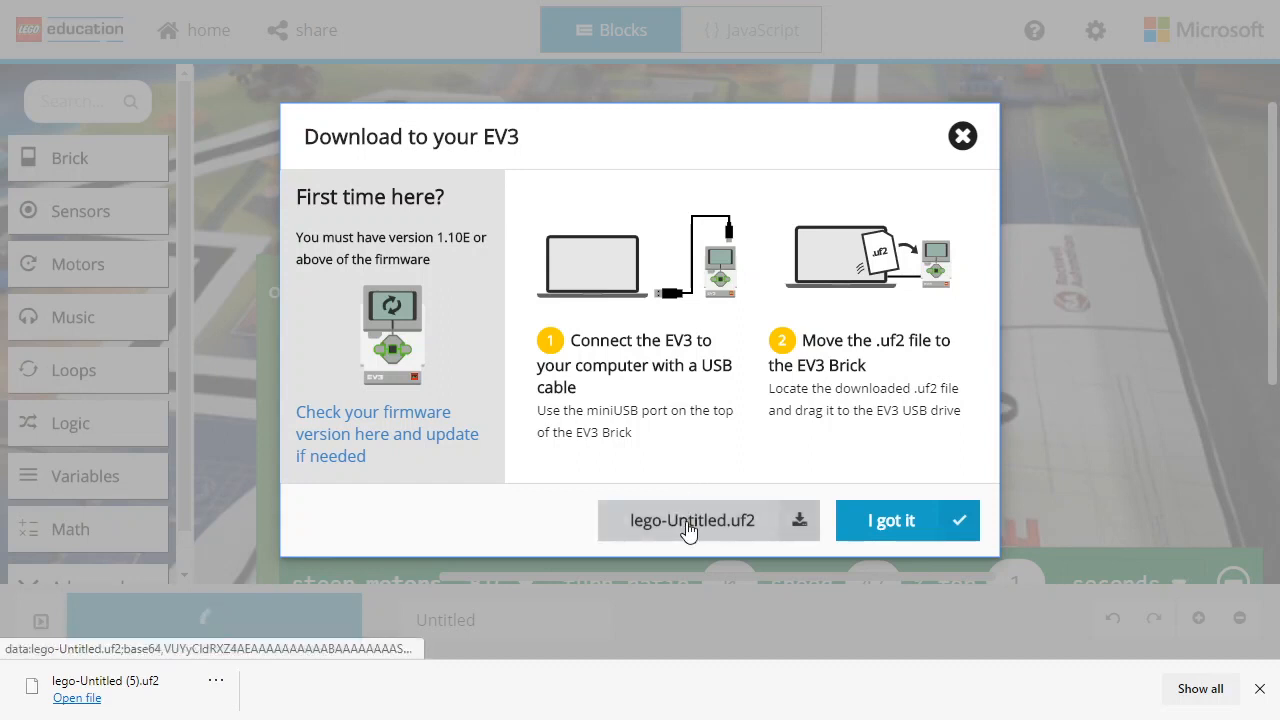
pyautogui.rightClick(688, 520)
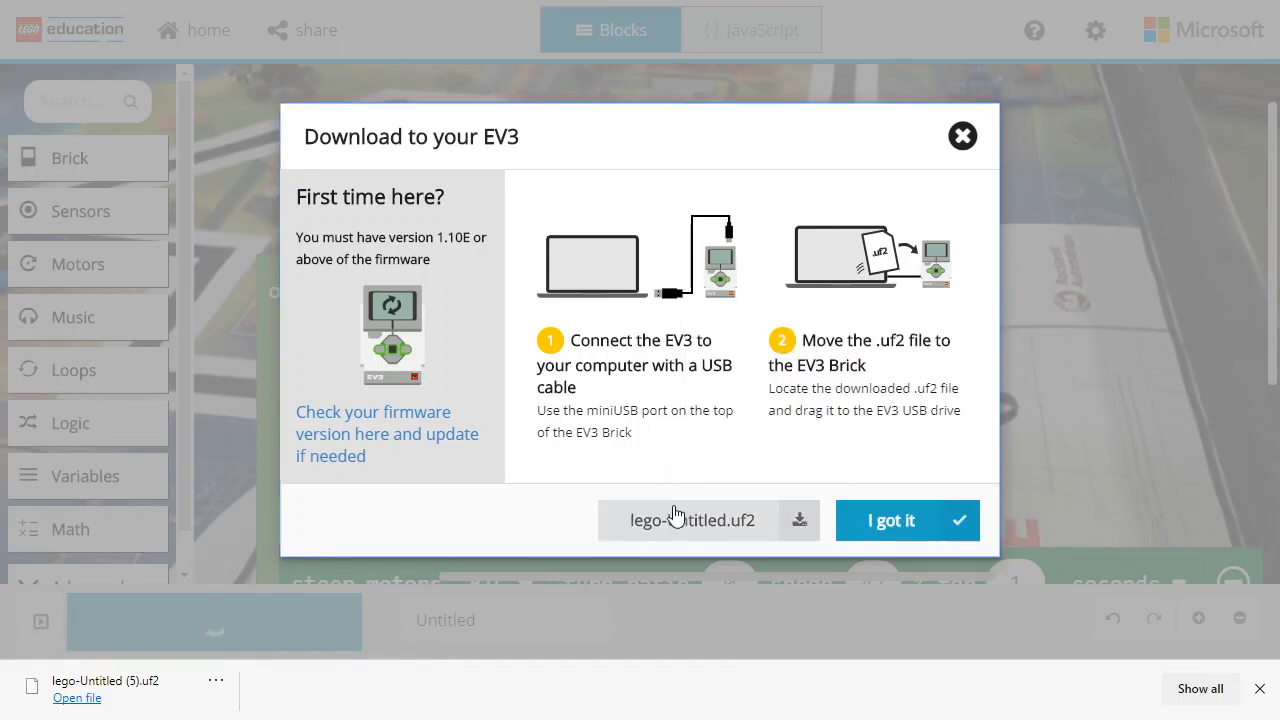
# Save lego-Untitled.uf2 onto the EV3 (D:) drive via Save link as
pyautogui.rightClick(688, 520)
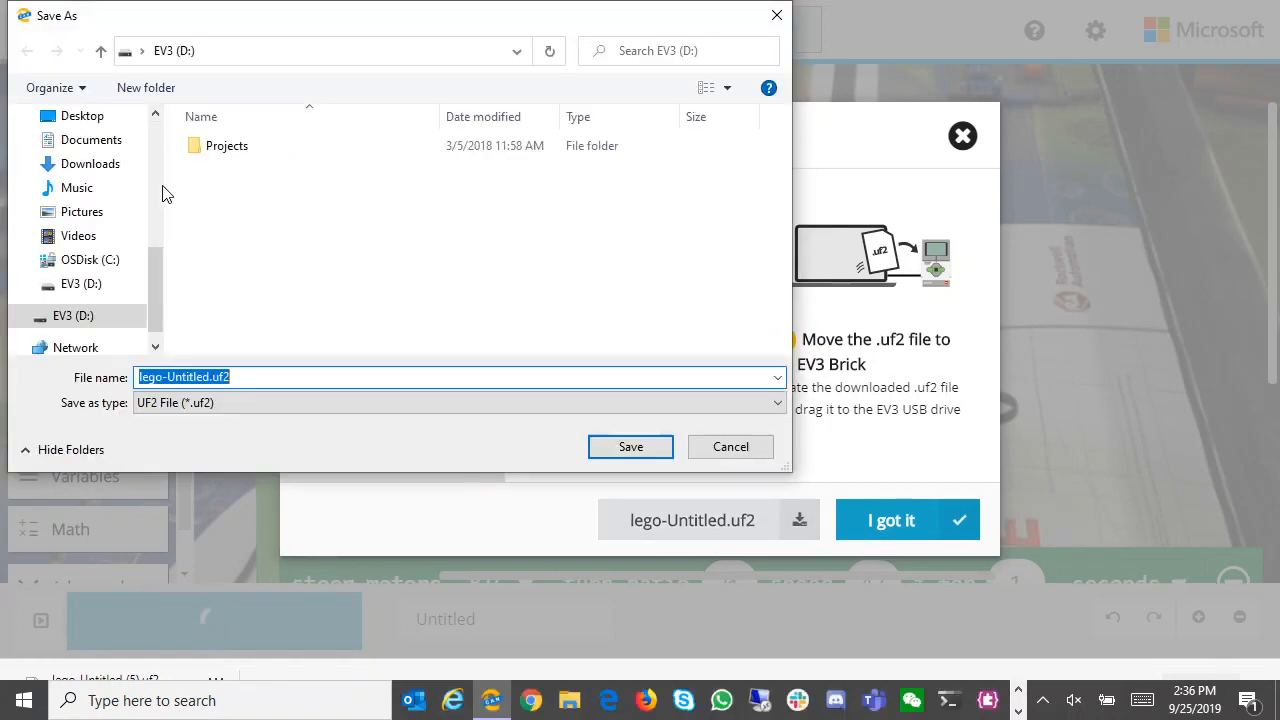
pyautogui.click(72, 316)
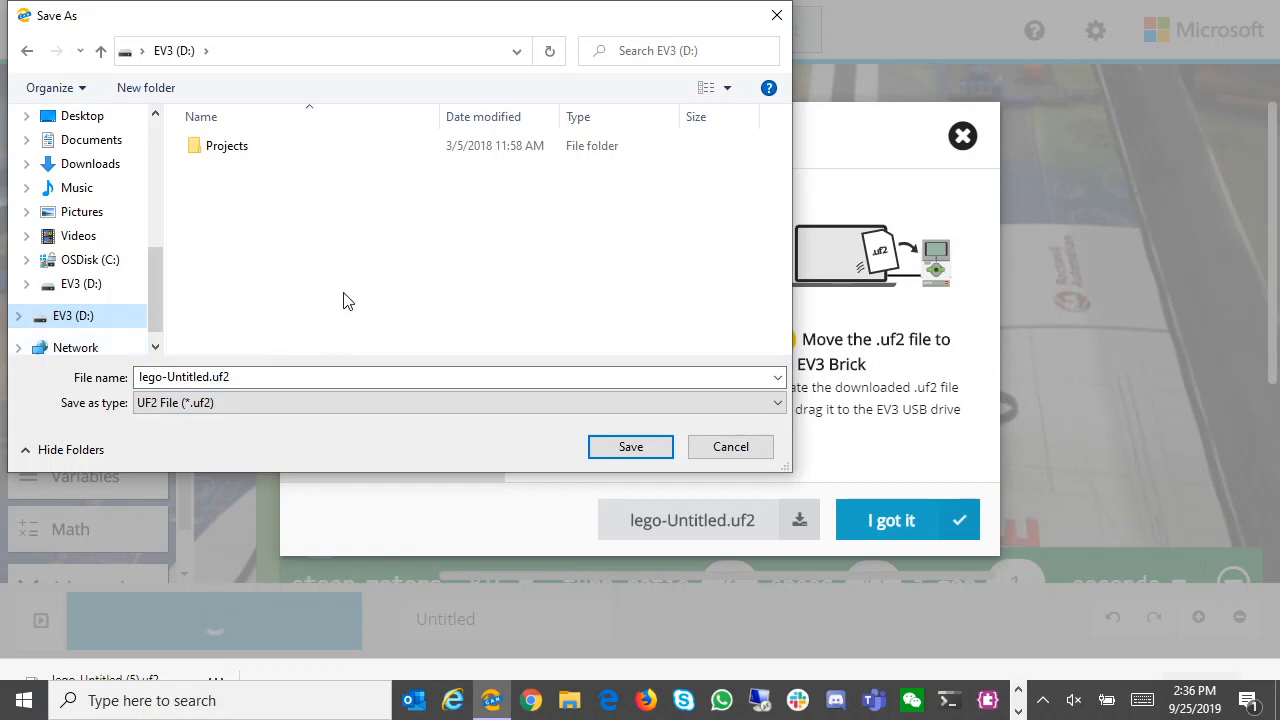
pyautogui.moveTo(412, 292)
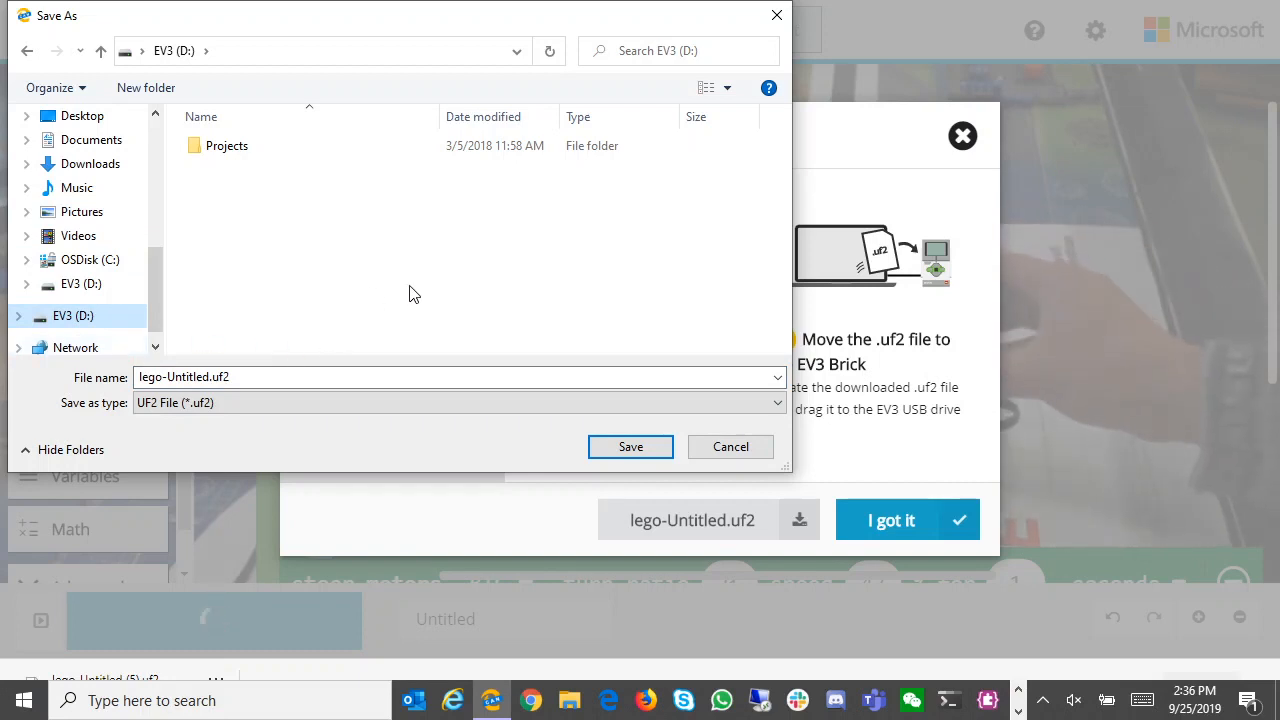
pyautogui.click(630, 446)
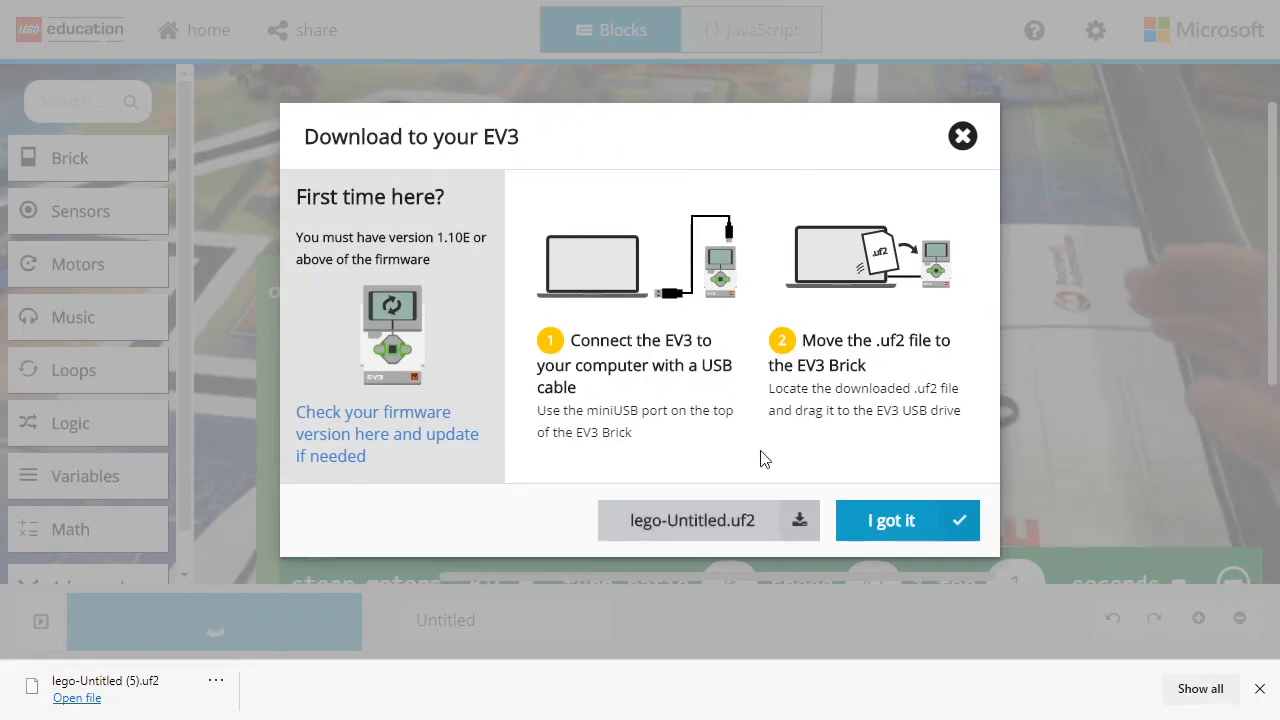
# Dismiss the 'Download to your EV3' instructions with 'I got it', returning to the on start program
pyautogui.click(908, 520)
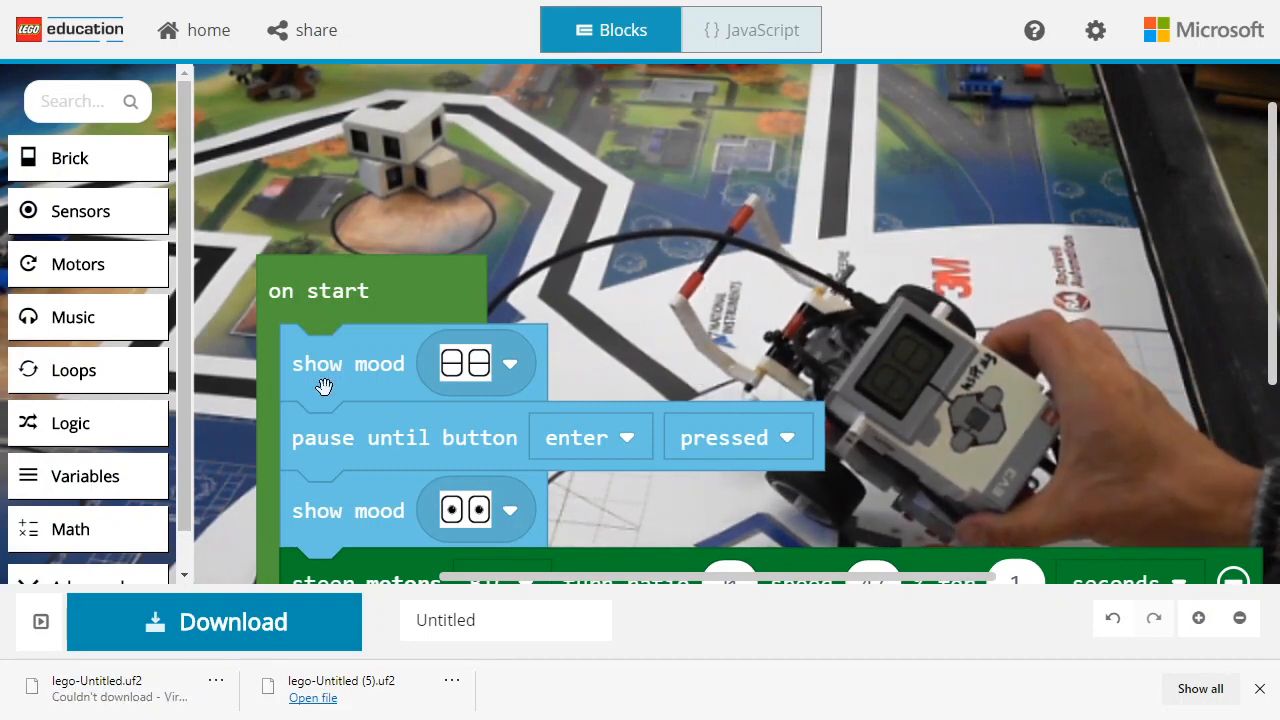
pyautogui.moveTo(372, 456)
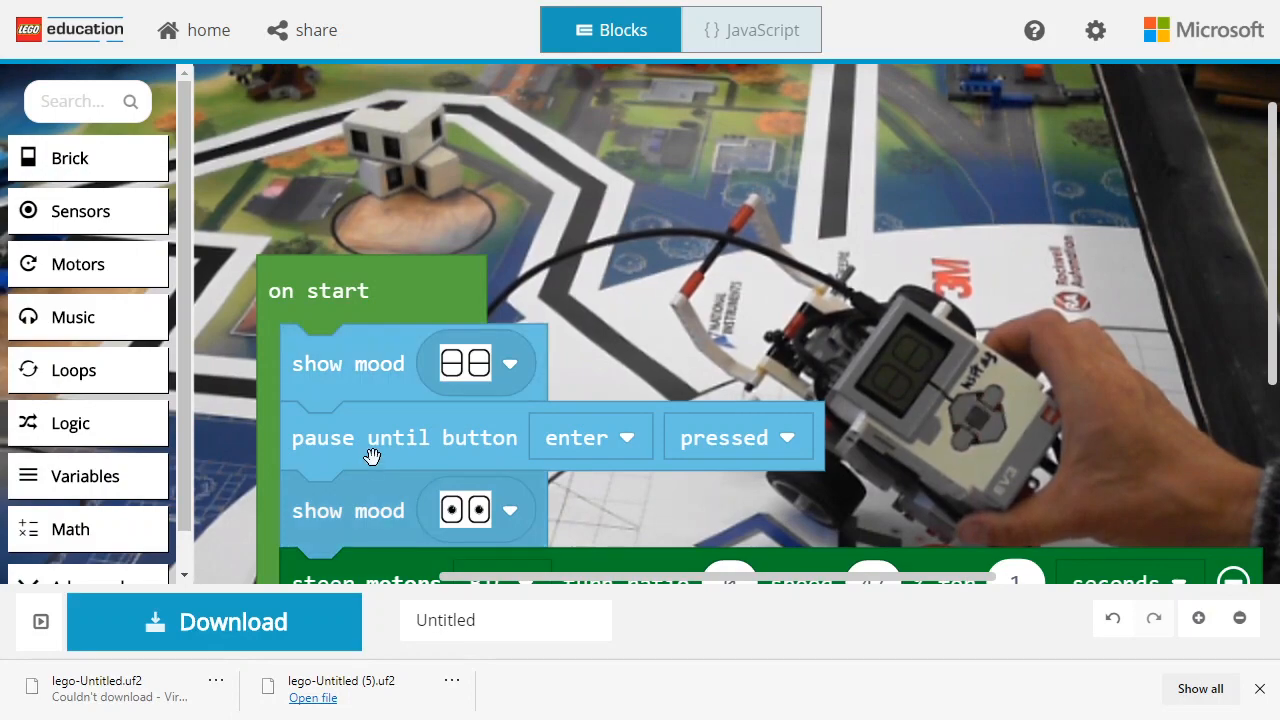